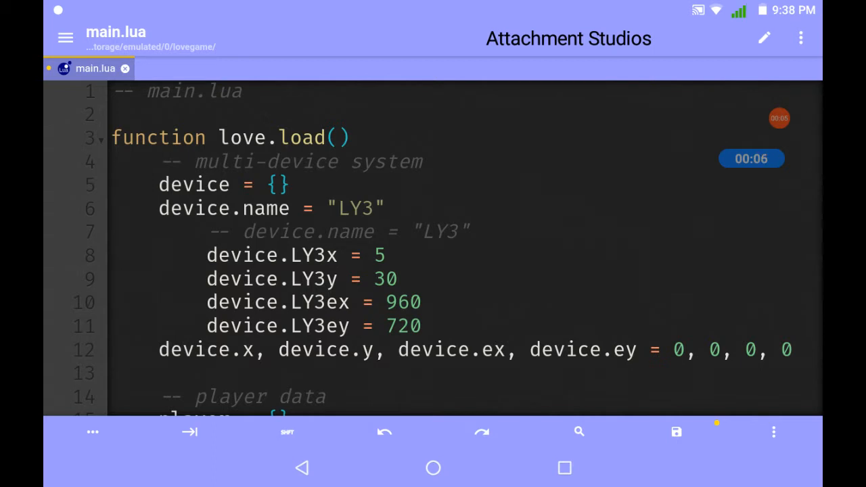
# Review the menu, play screen, XP levelling and XP bar code, then save main.lua.
pyautogui.scroll(-3)
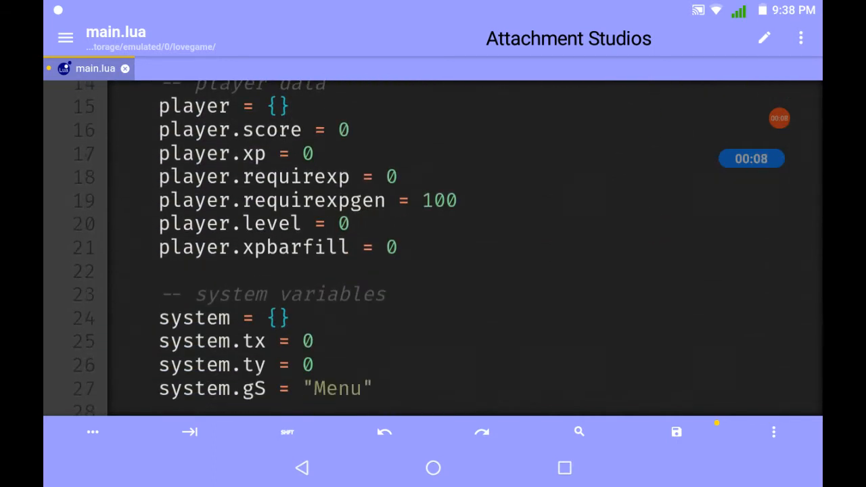
pyautogui.scroll(-3)
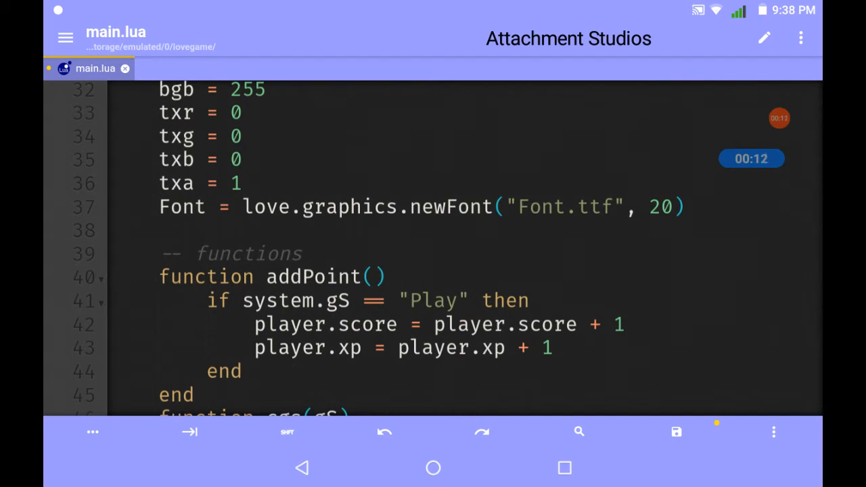
pyautogui.scroll(-3)
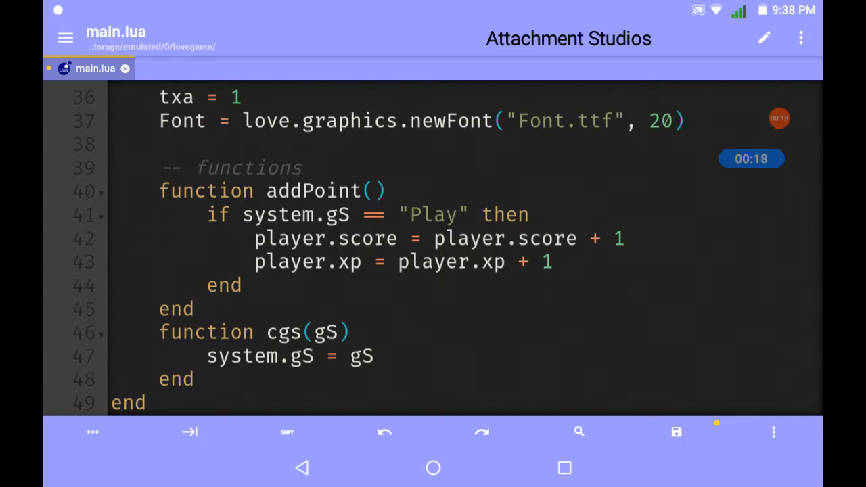
pyautogui.scroll(-3)
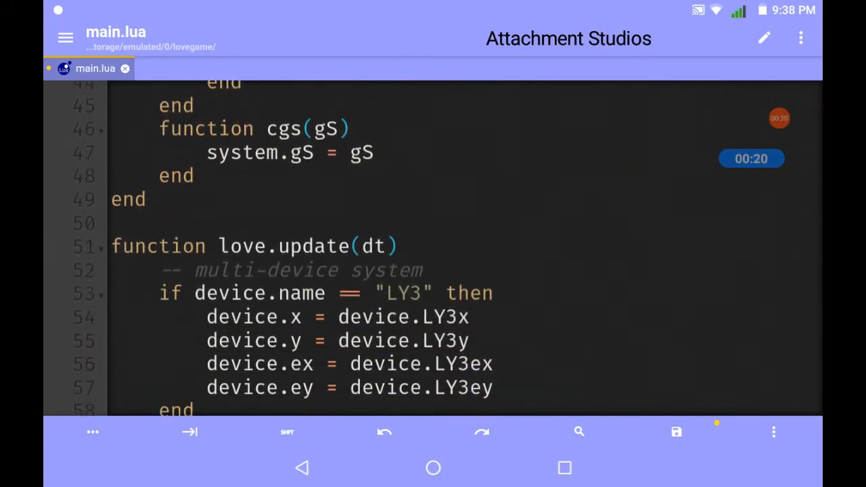
pyautogui.scroll(-3)
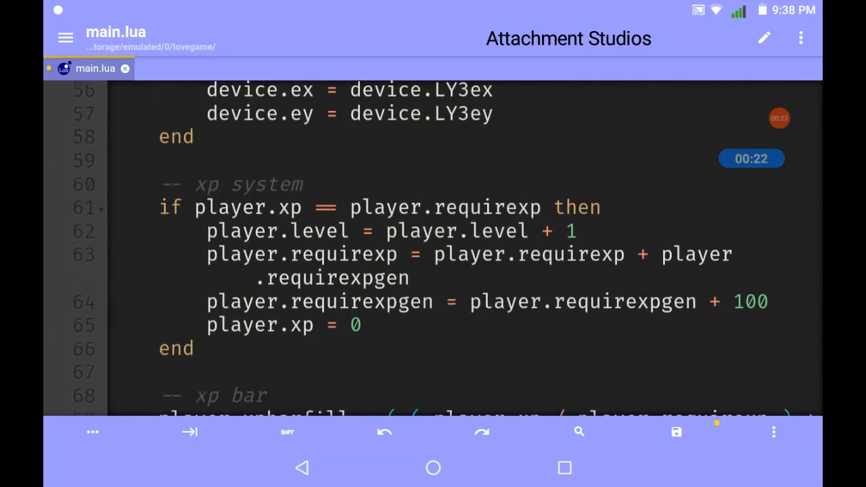
pyautogui.scroll(-3)
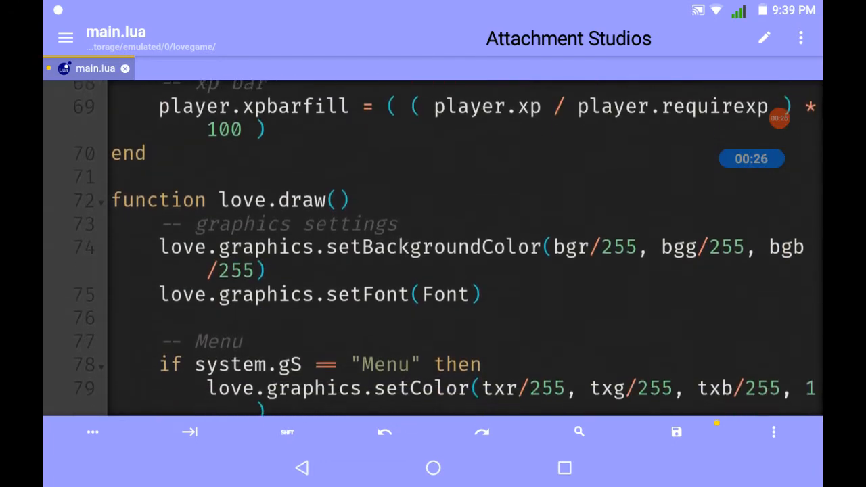
pyautogui.scroll(-3)
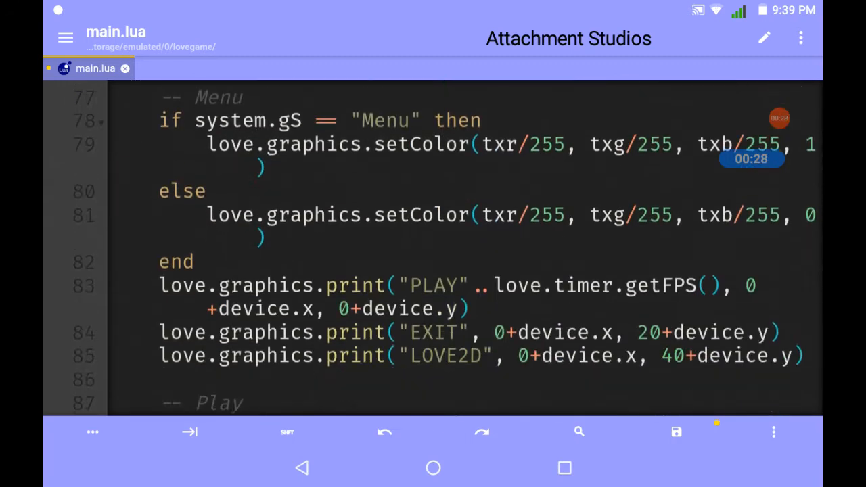
pyautogui.scroll(-3)
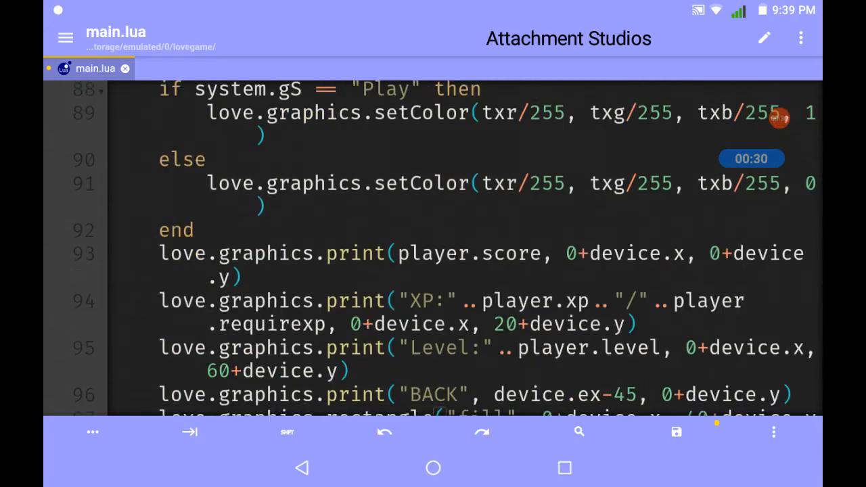
pyautogui.scroll(-3)
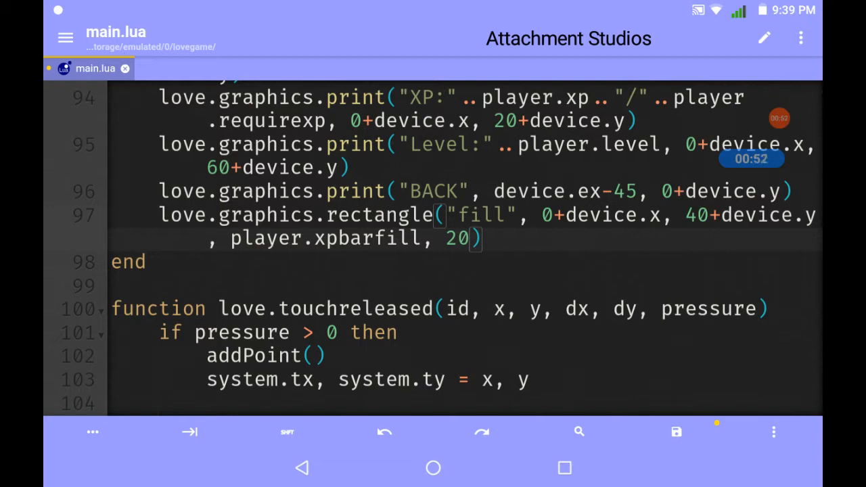
pyautogui.click(675, 430)
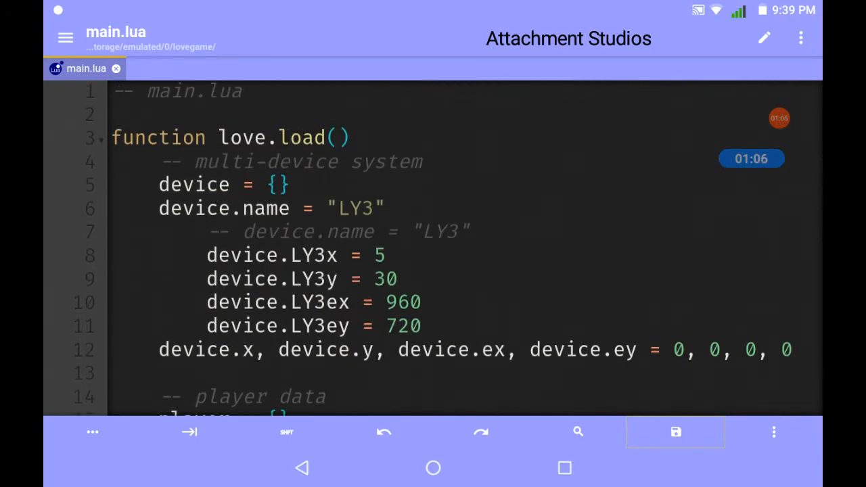
# Add a '-- beta' comment and 'beta = {}' below the Font line in love.load.
pyautogui.scroll(-3)
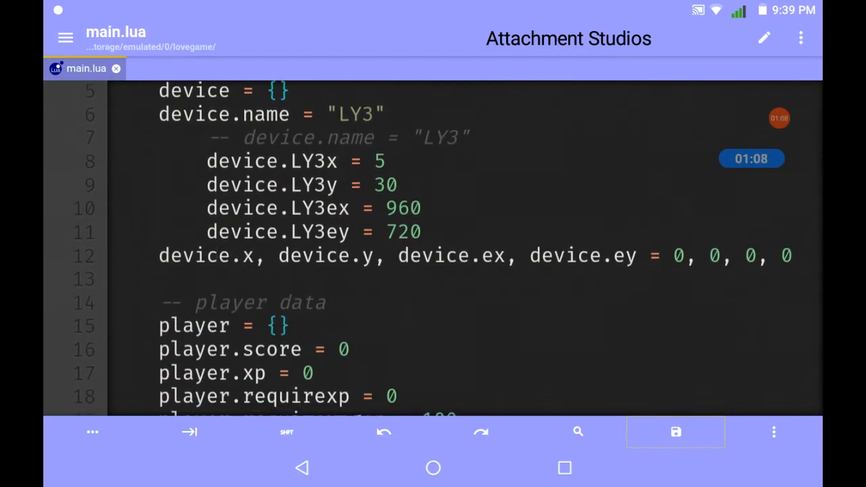
pyautogui.scroll(-3)
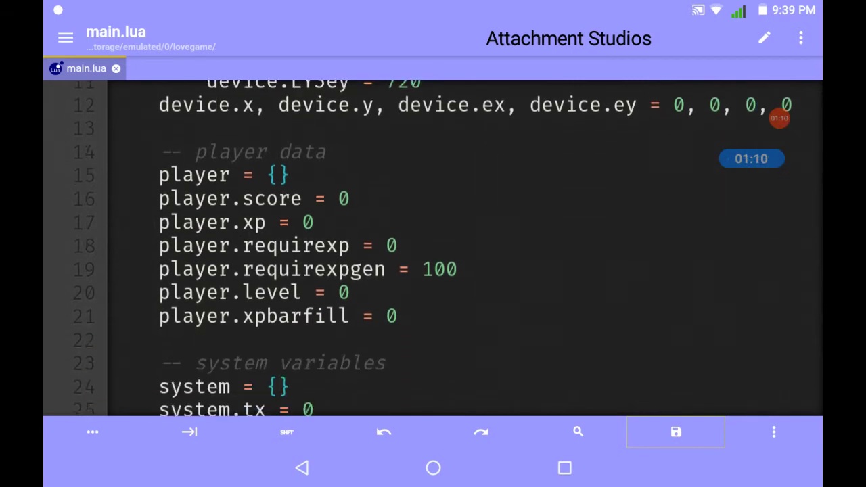
pyautogui.scroll(-3)
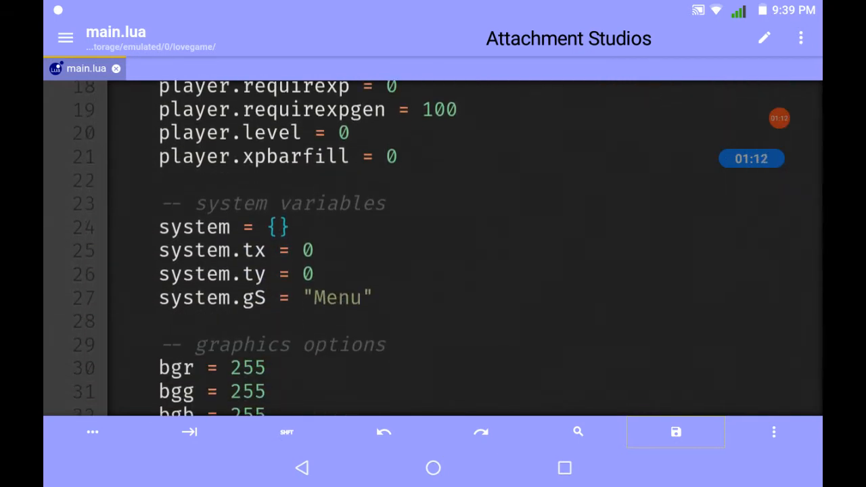
pyautogui.click(162, 139)
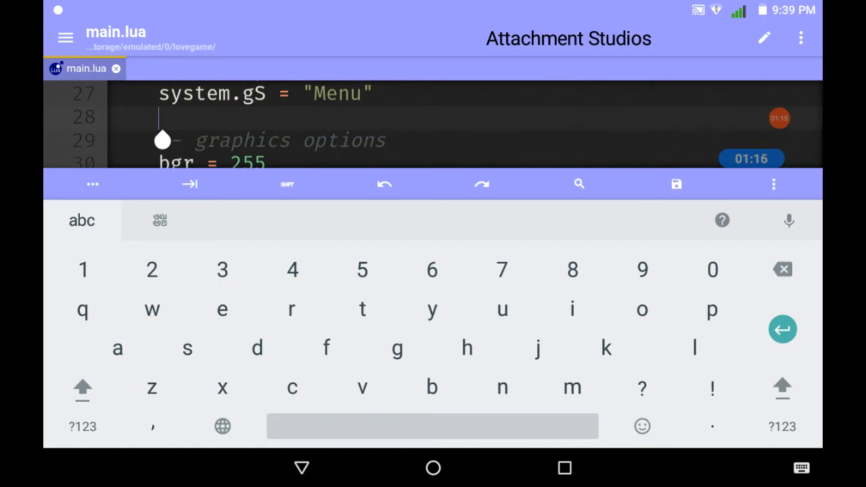
pyautogui.scroll(-3)
pyautogui.write('--')
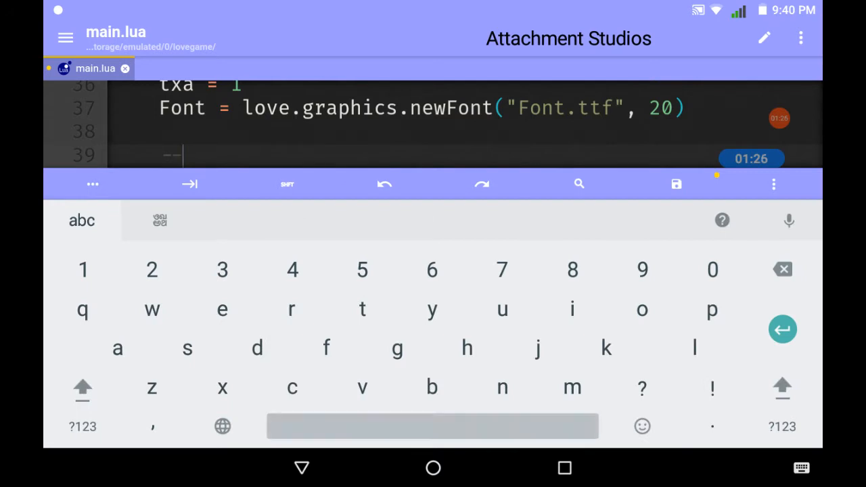
pyautogui.write('beta')
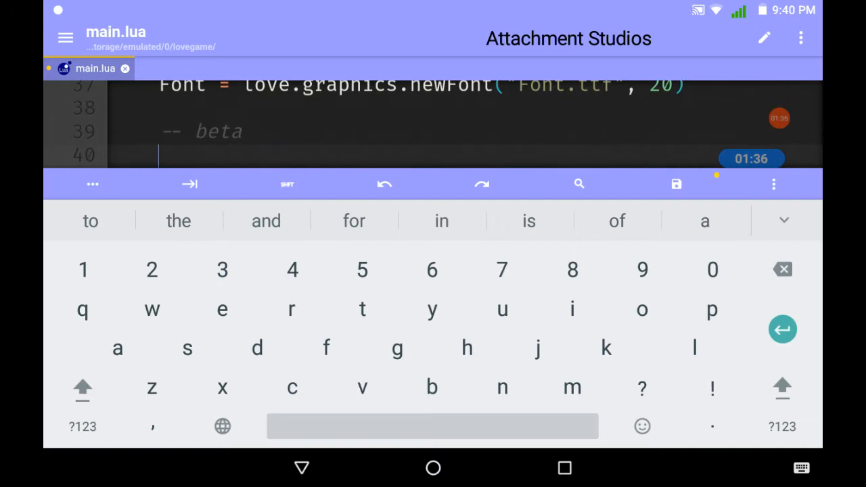
pyautogui.scroll(-3)
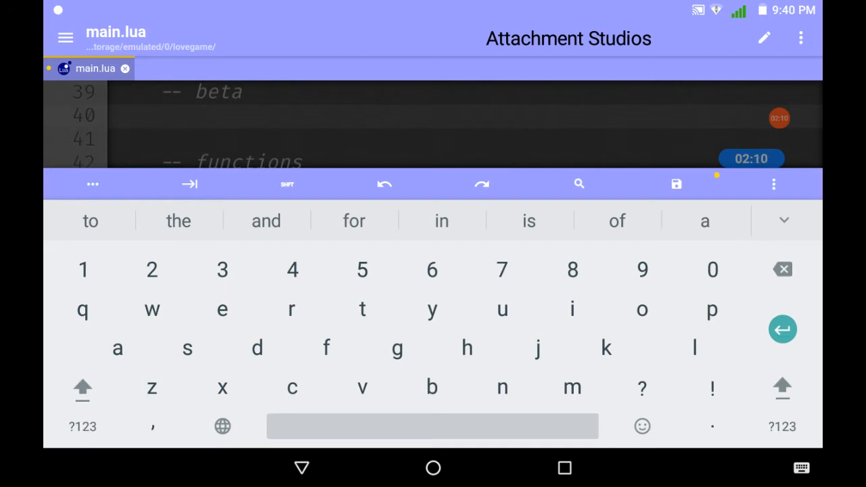
pyautogui.write('beta = {')
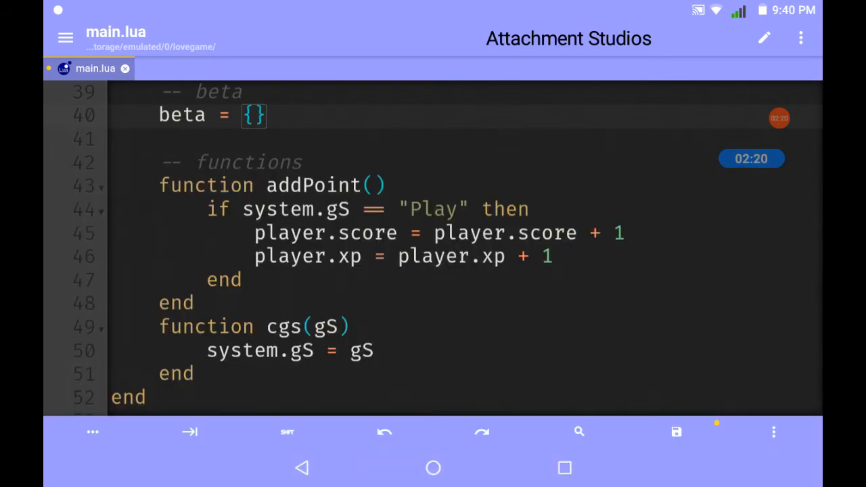
# Insert a blank line before the LOVE2D menu print and move LOVE2D to 60+device.y.
pyautogui.scroll(-3)
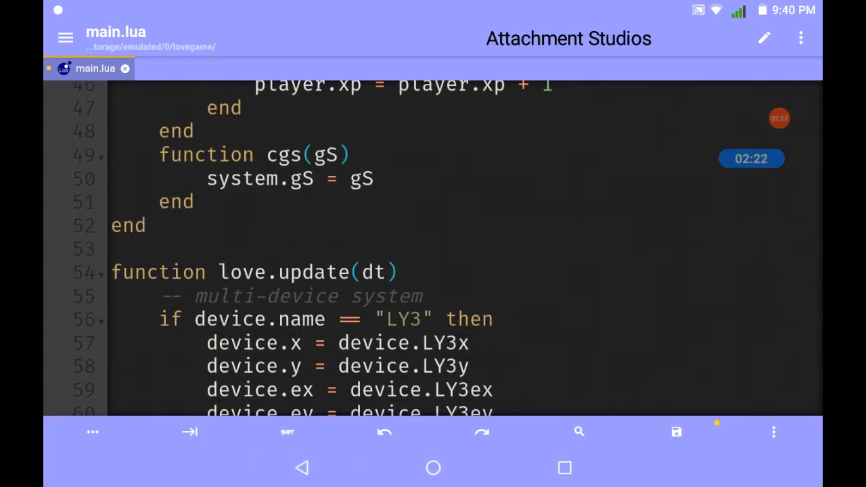
pyautogui.scroll(-3)
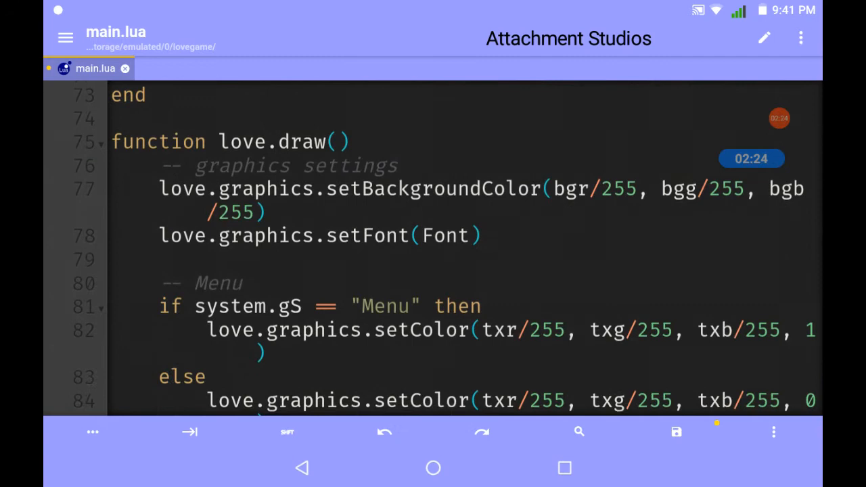
pyautogui.scroll(-3)
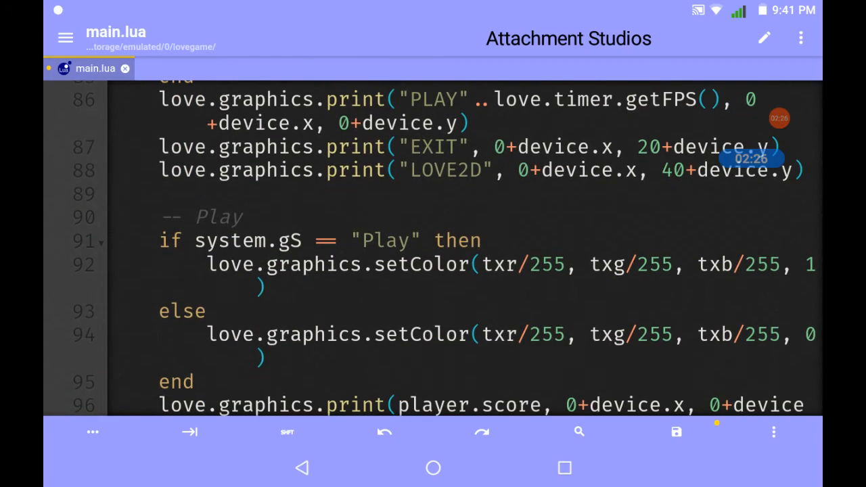
pyautogui.click(484, 170)
pyautogui.write('6')
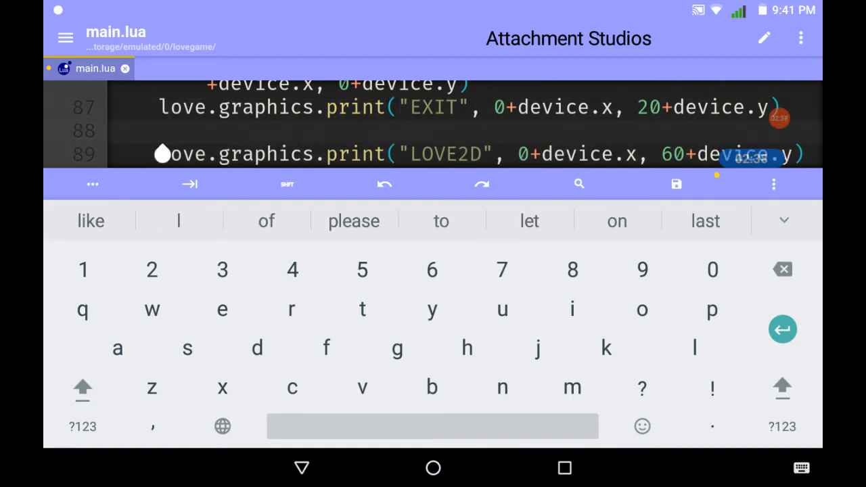
# Type love.graphics.print("BETA", 0+device.x, ...) on a new line after the EXIT print.
pyautogui.write('love.graphics.')
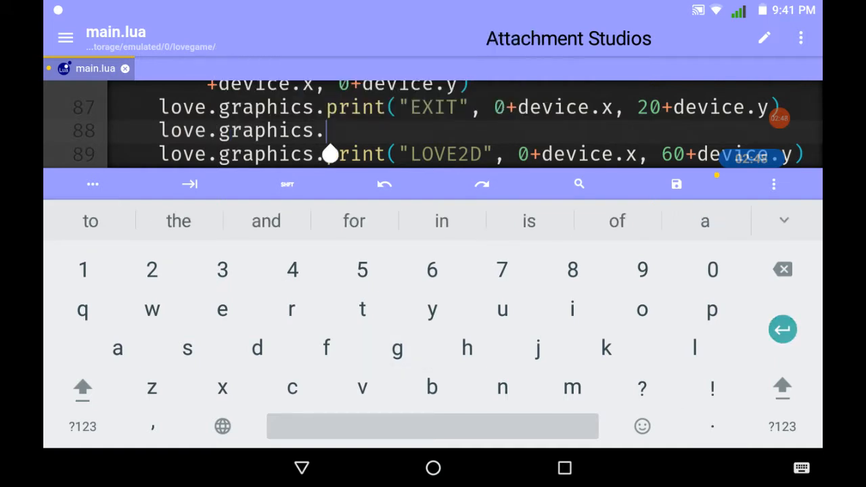
pyautogui.write('print')
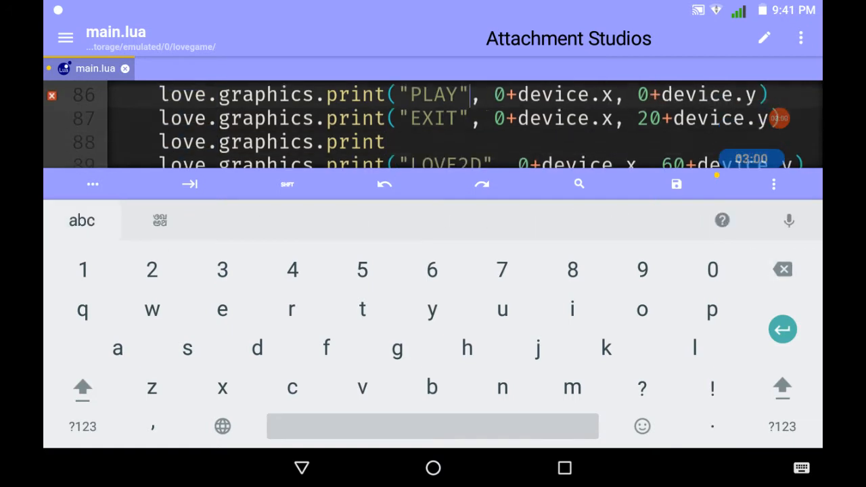
pyautogui.scroll(-3)
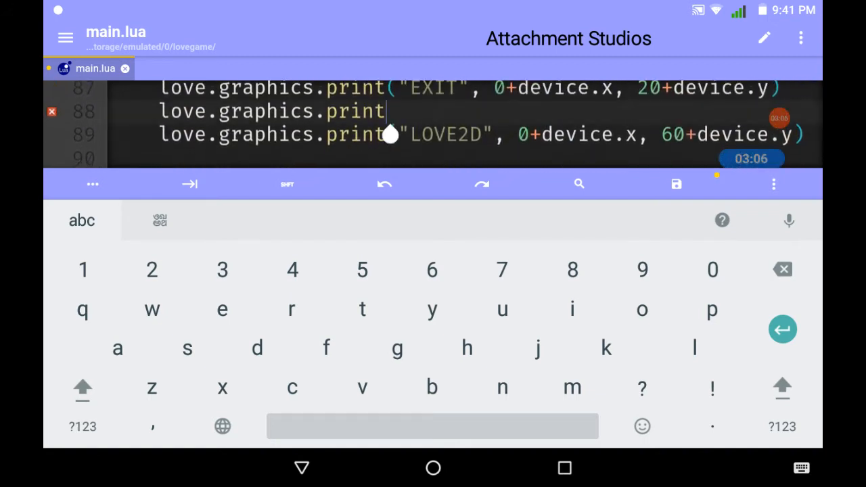
pyautogui.write('()')
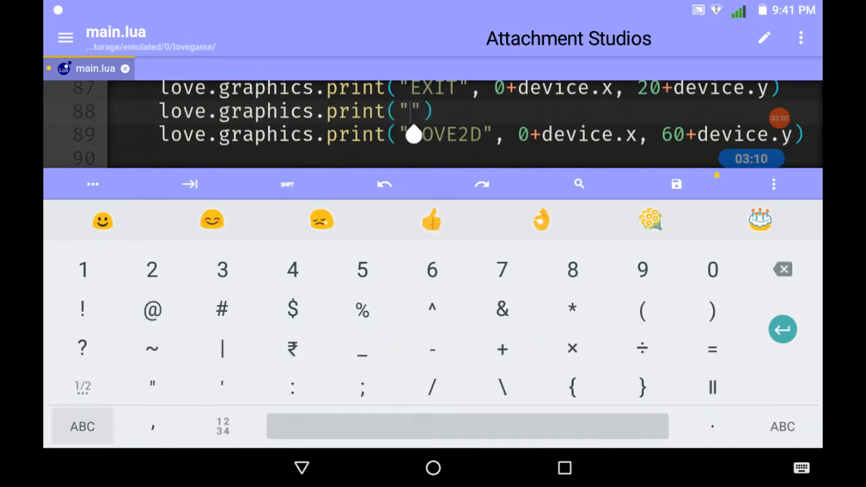
pyautogui.write('B')
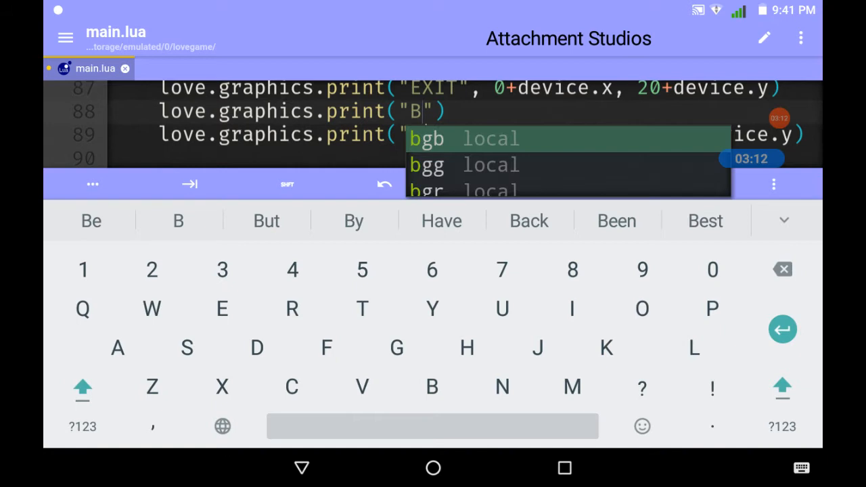
pyautogui.write('ETA')
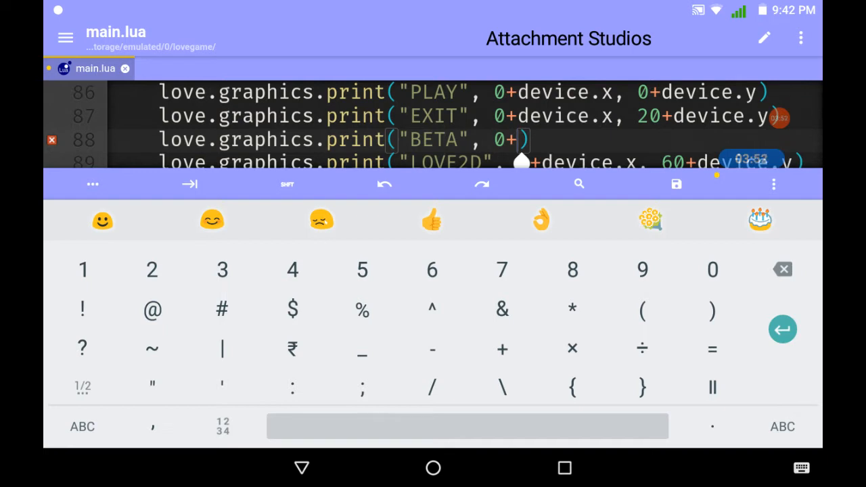
pyautogui.click(84, 427)
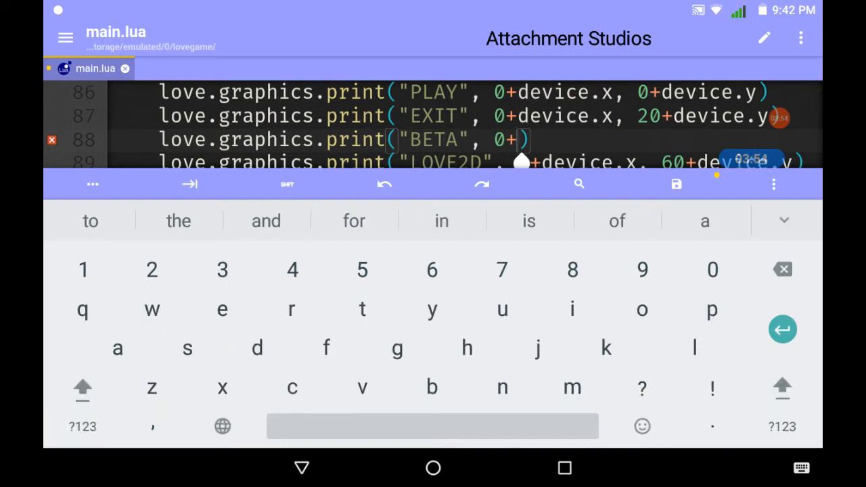
pyautogui.write('device.x, 40+')
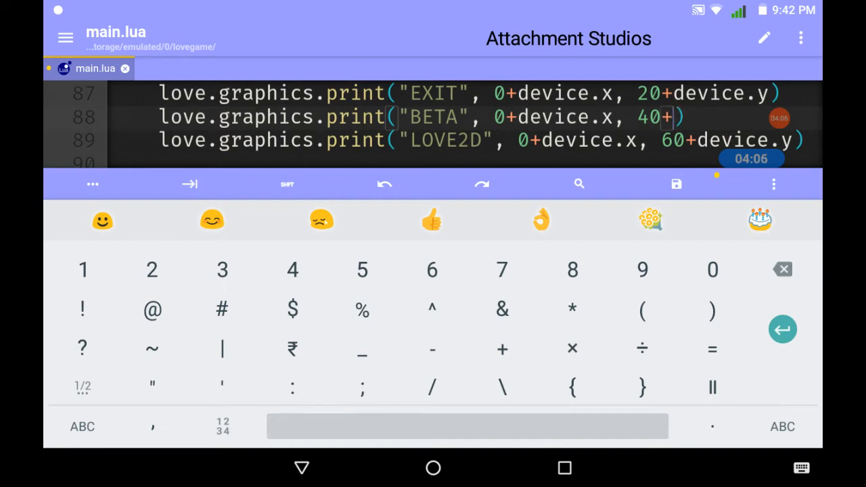
pyautogui.write('device')
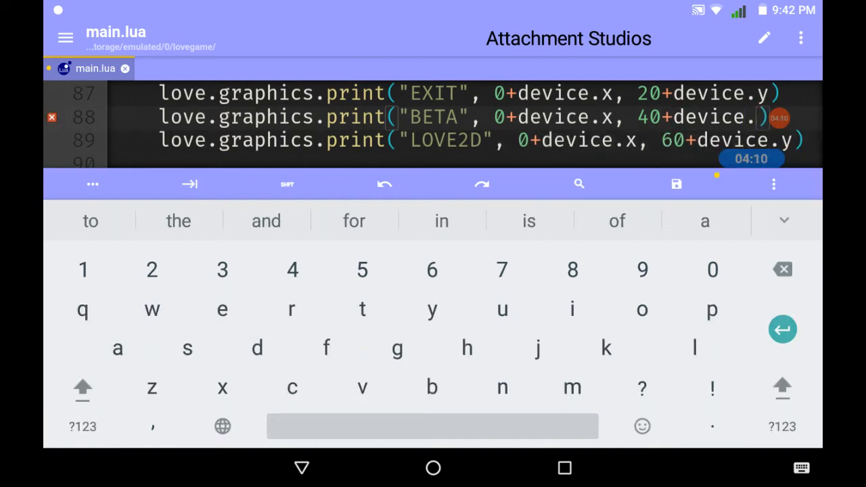
pyautogui.write('.x')
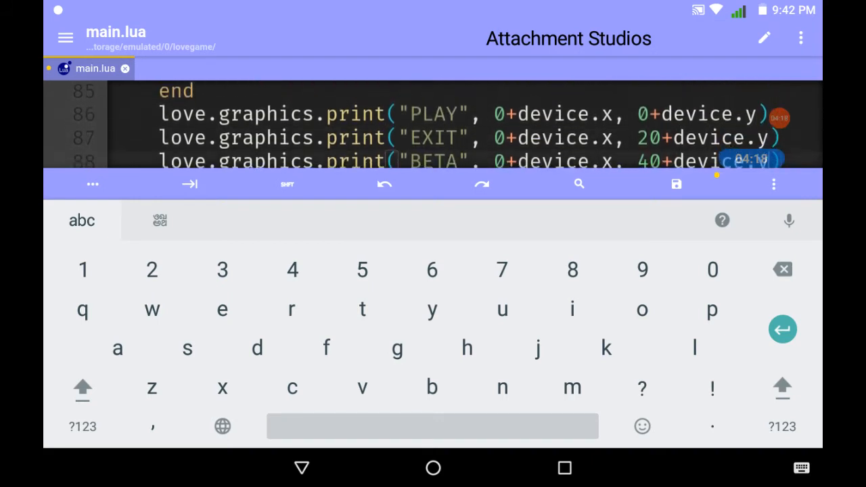
# Finish the BETA print's y as 40+device.y and move to the XP bar fill line.
pyautogui.scroll(-3)
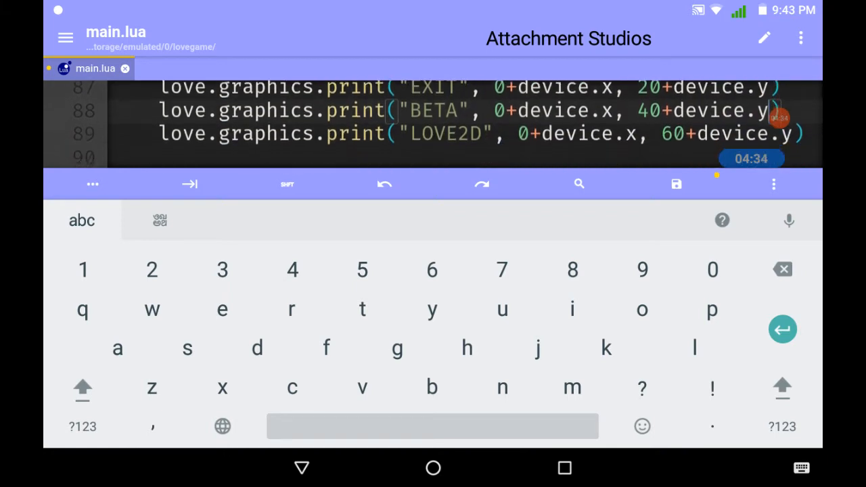
pyautogui.scroll(-3)
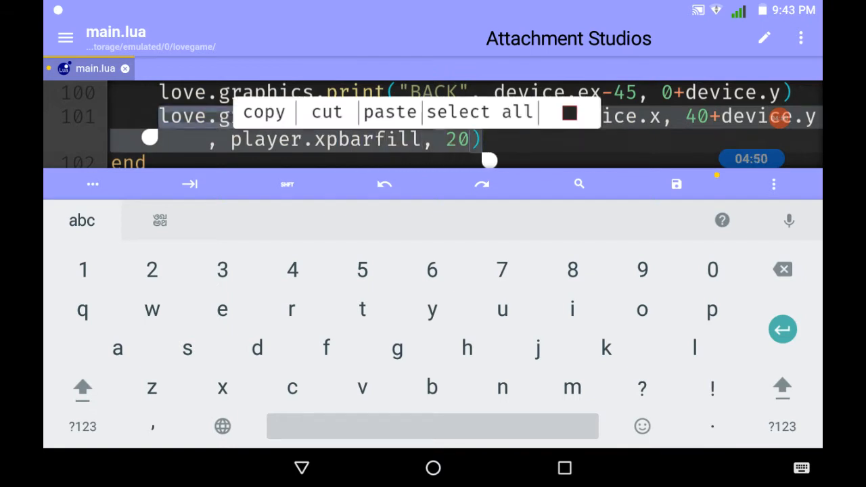
# Duplicate the XP bar fill rectangle as a 100-by-20 "line" outline and save main.lua.
pyautogui.click(264, 111)
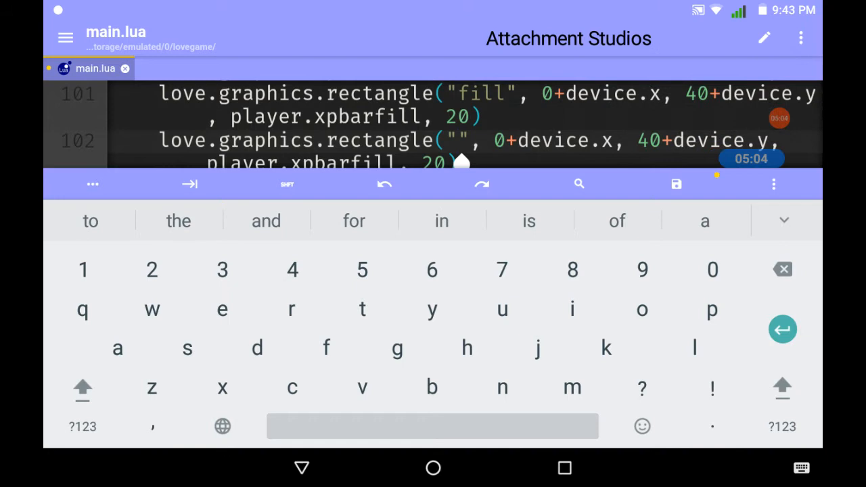
pyautogui.write('line')
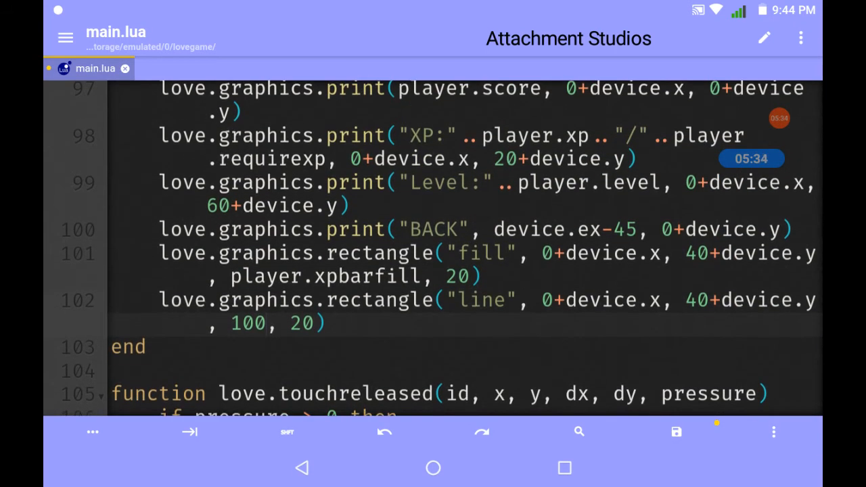
pyautogui.click(675, 432)
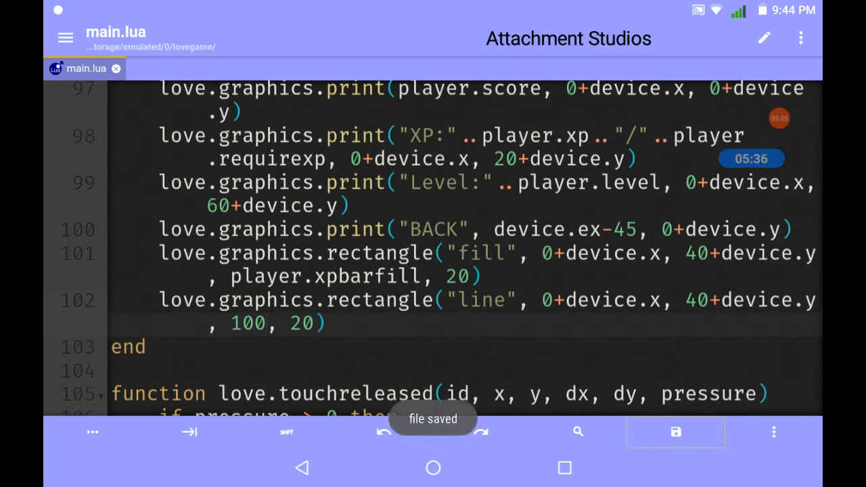
# Copy the love.touchreleased elseif block that switches the menu to Play.
pyautogui.scroll(-3)
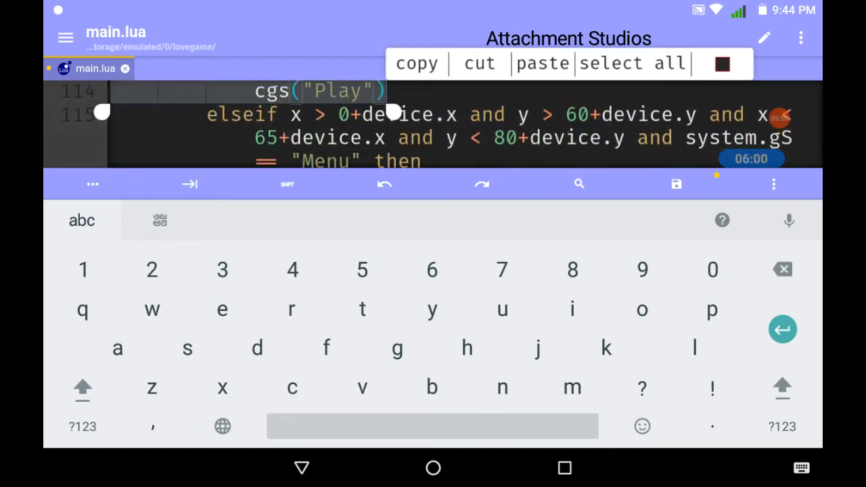
pyautogui.click(416, 63)
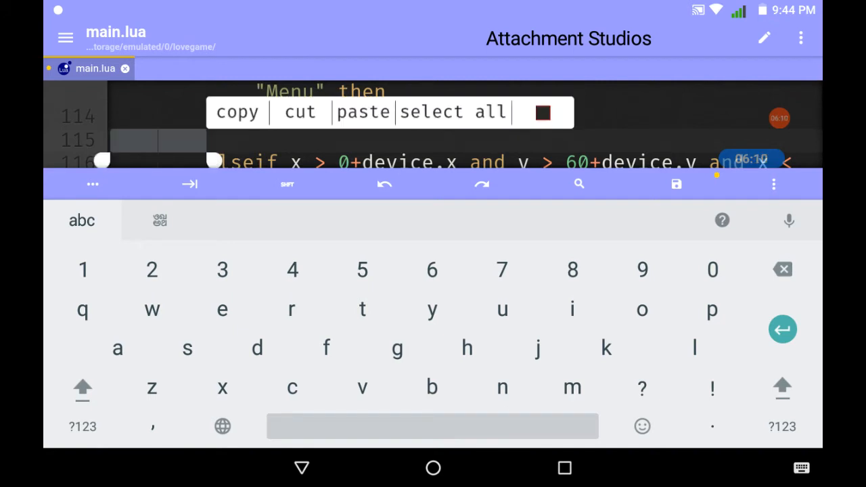
# Paste the Play touch block with bounds y > 60, y < 80 and cgs("Beta").
pyautogui.write('i')
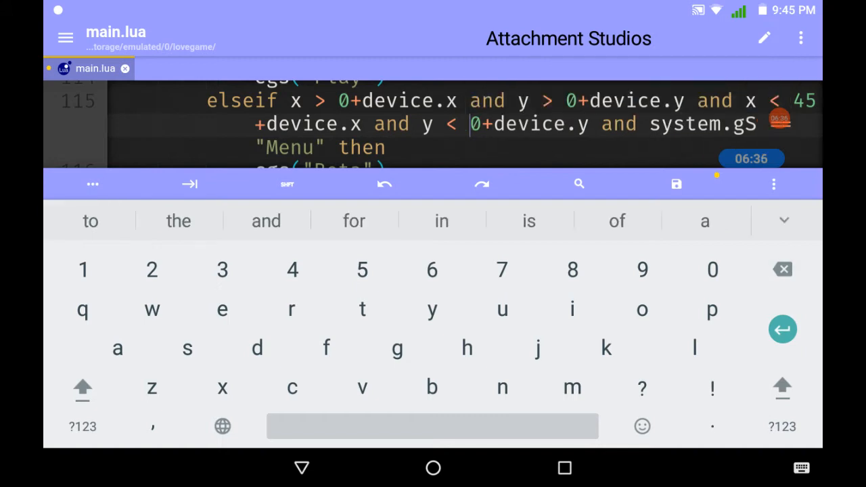
pyautogui.write('80')
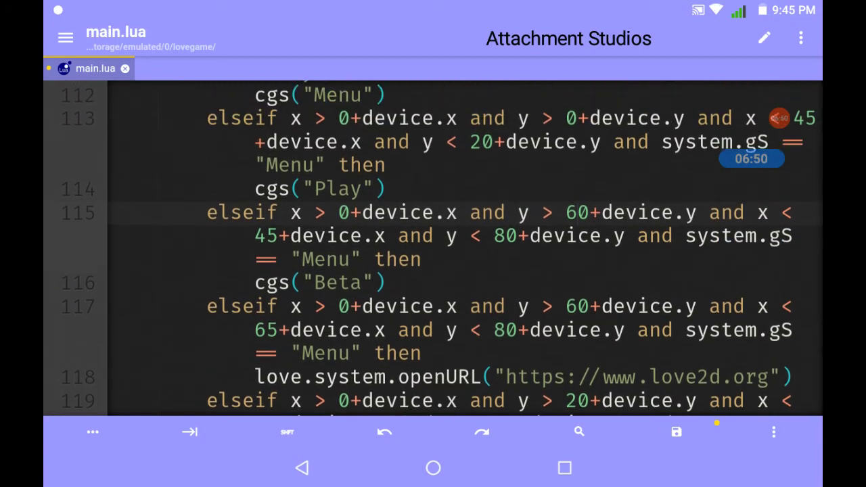
# Change the BACK touch condition to ( system.gS == "Play" or system.gS == "Beta" ).
pyautogui.scroll(-3)
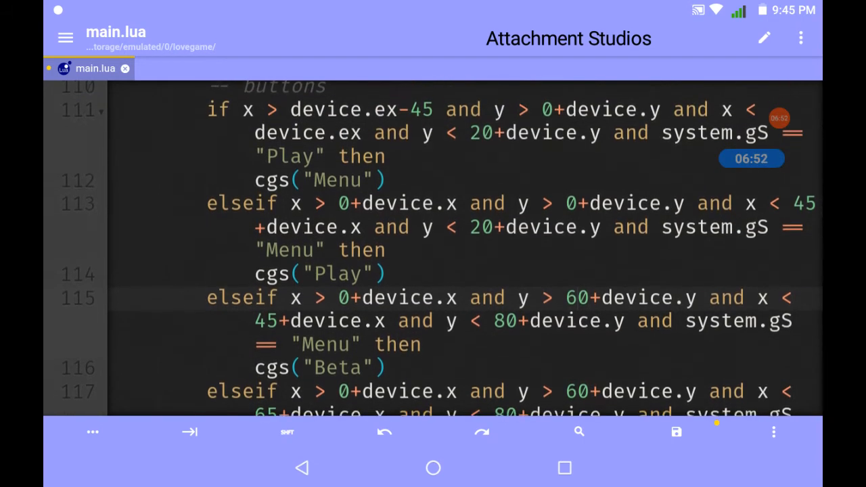
pyautogui.scroll(-3)
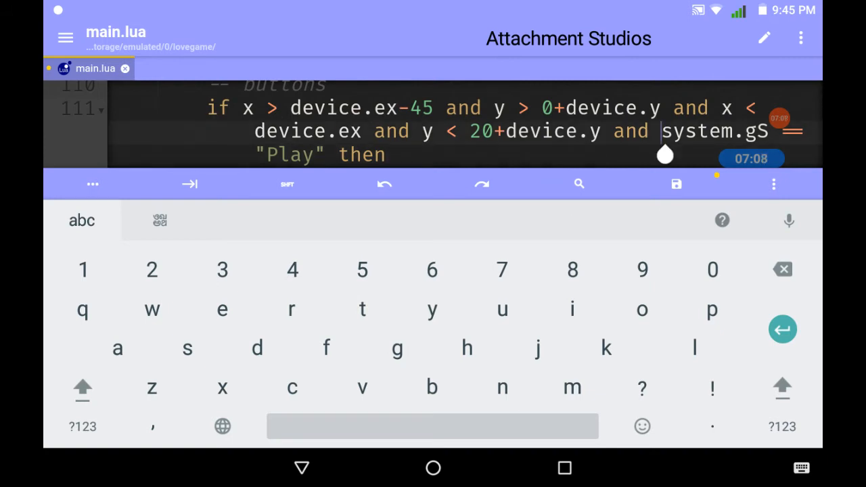
pyautogui.write('(')
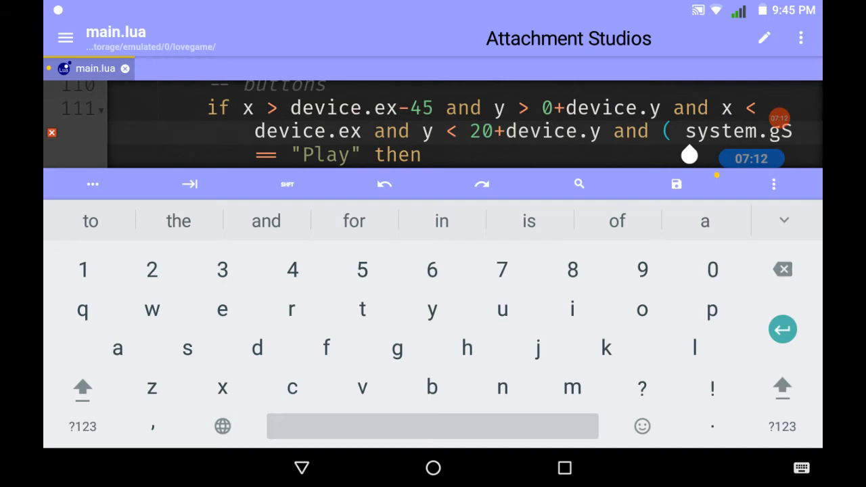
pyautogui.write('or')
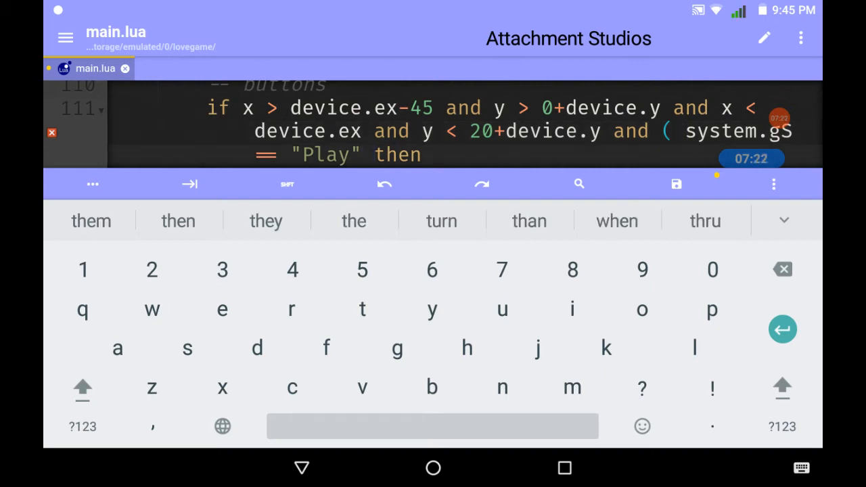
pyautogui.write('or g')
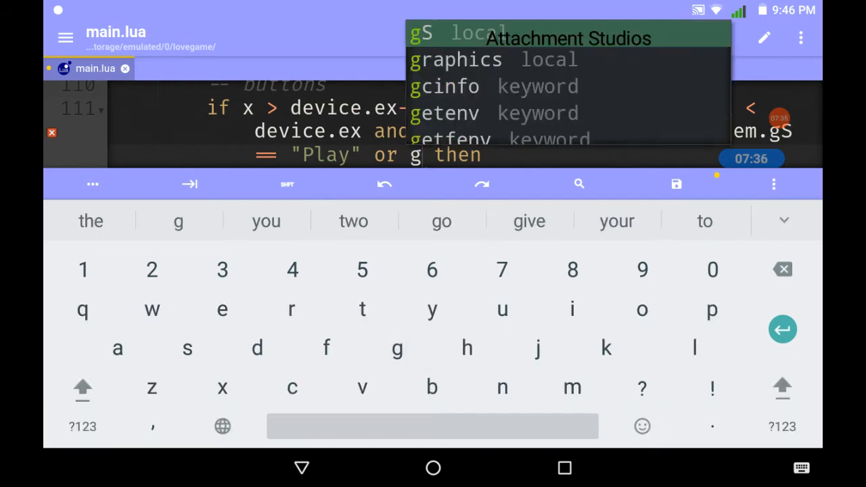
pyautogui.write('system.gS == "')
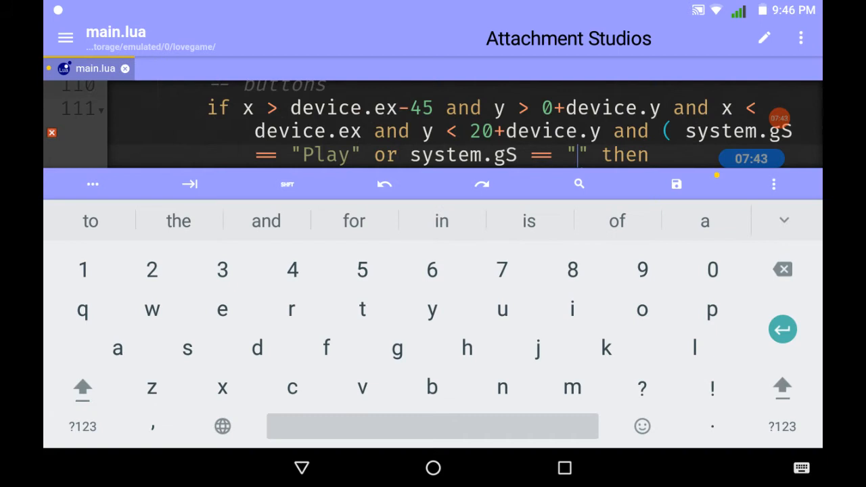
pyautogui.write('Beta')
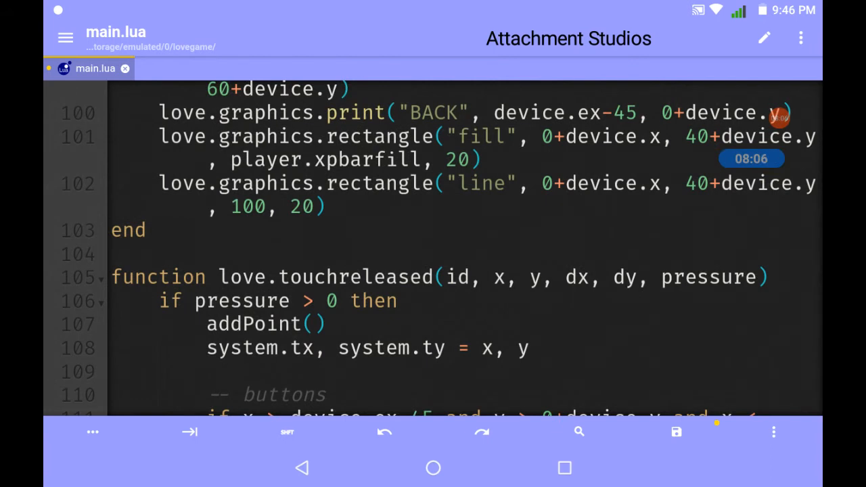
# Scroll back up to the empty beta table under the Font line in love.load.
pyautogui.scroll(-3)
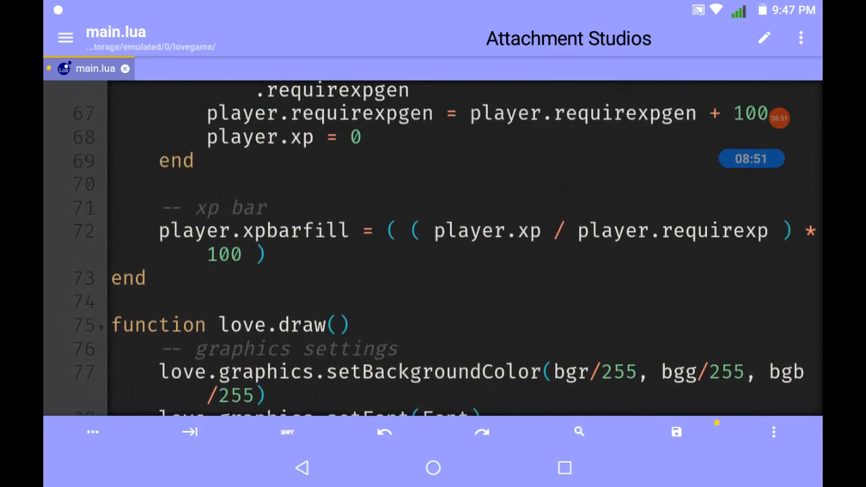
pyautogui.scroll(-3)
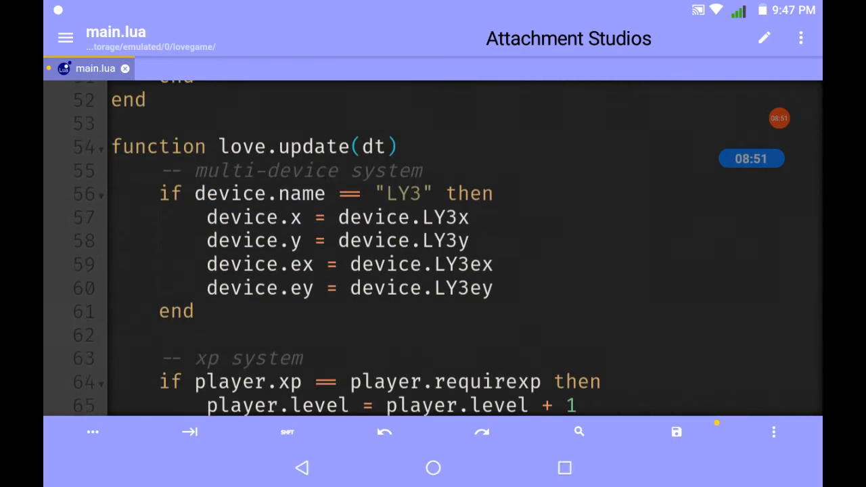
pyautogui.scroll(3)
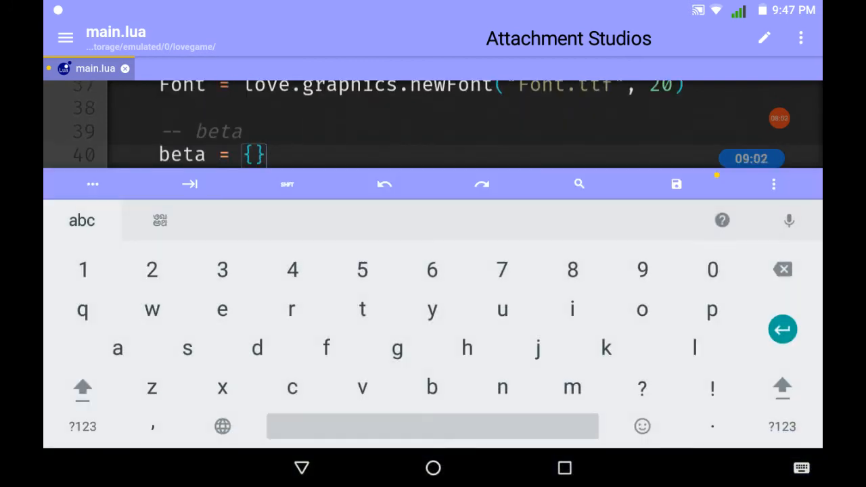
# Type beta.FPS = love.timer.getFPS on the blank line after beta.toggle.
pyautogui.write('beta.')
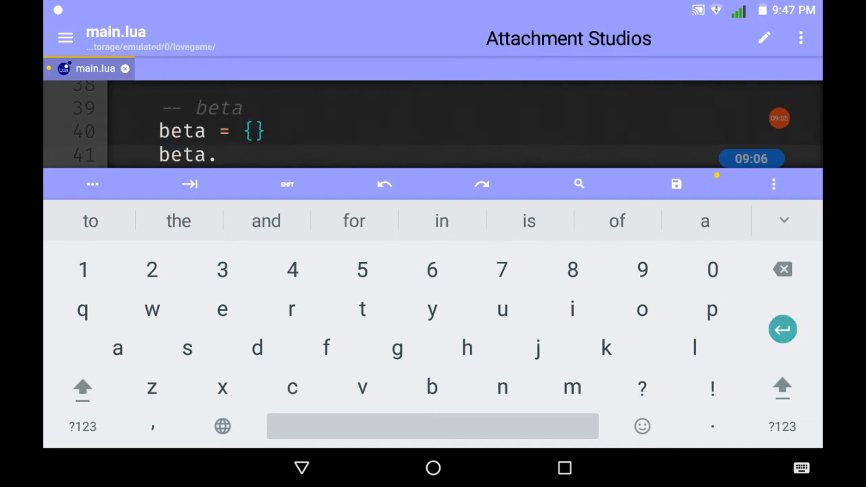
pyautogui.write('toggle = "')
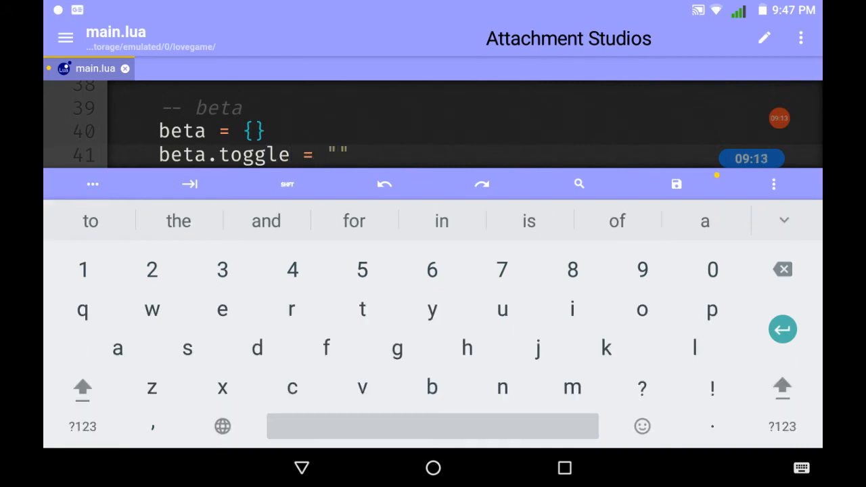
pyautogui.write('False')
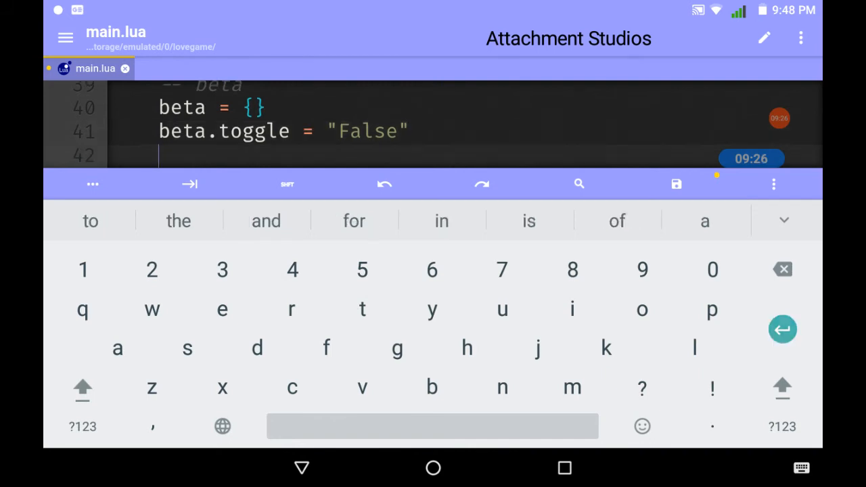
pyautogui.write('beta.FPS')
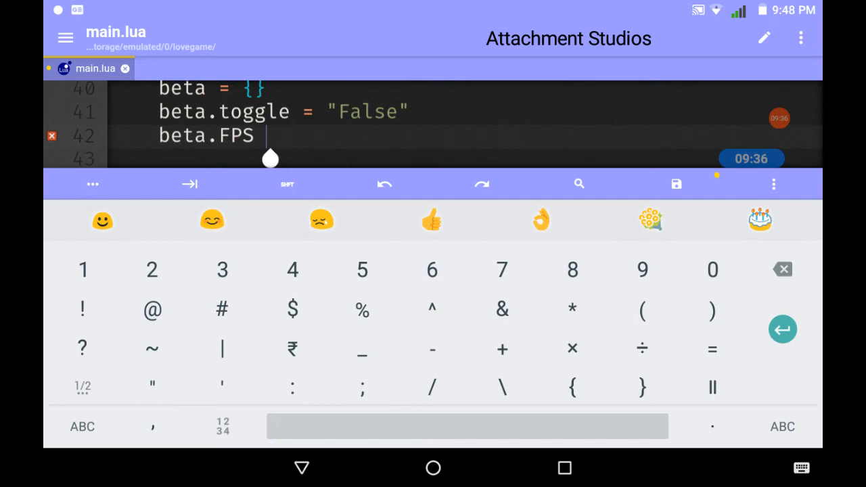
pyautogui.write('=')
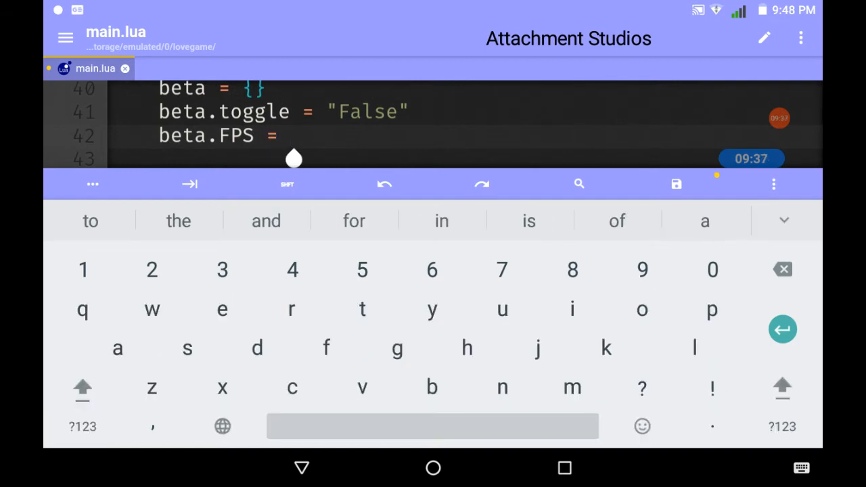
pyautogui.click(694, 348)
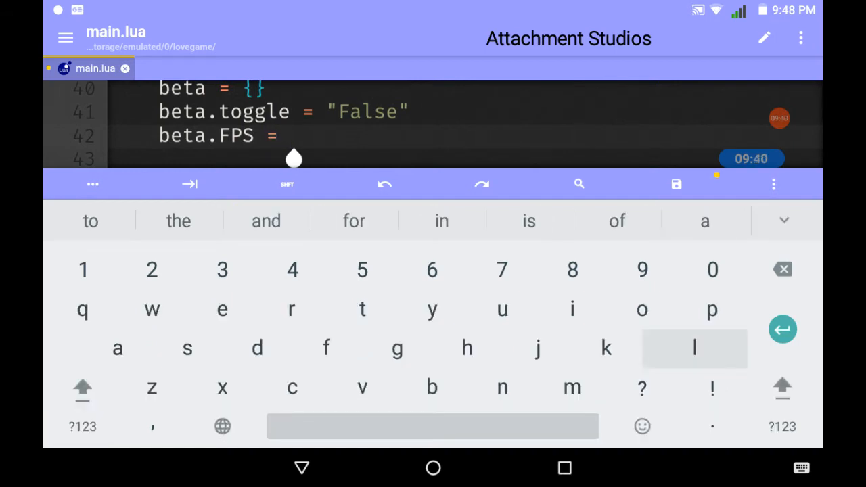
pyautogui.write('love.')
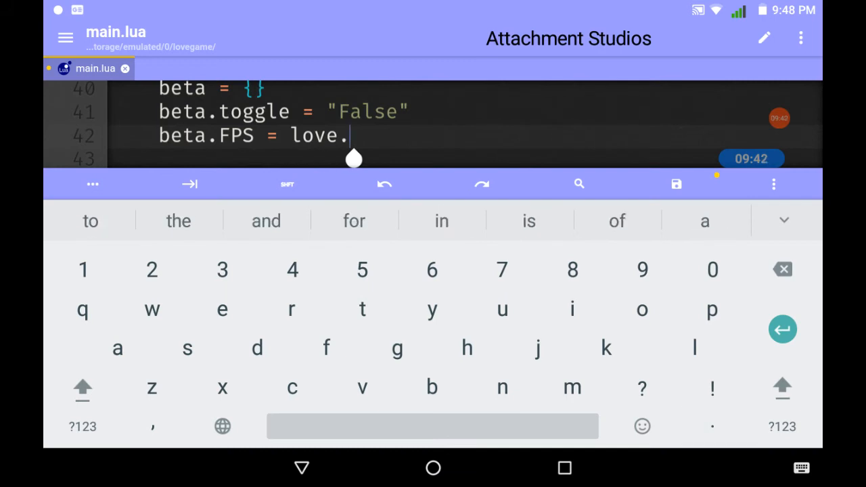
pyautogui.write('timer')
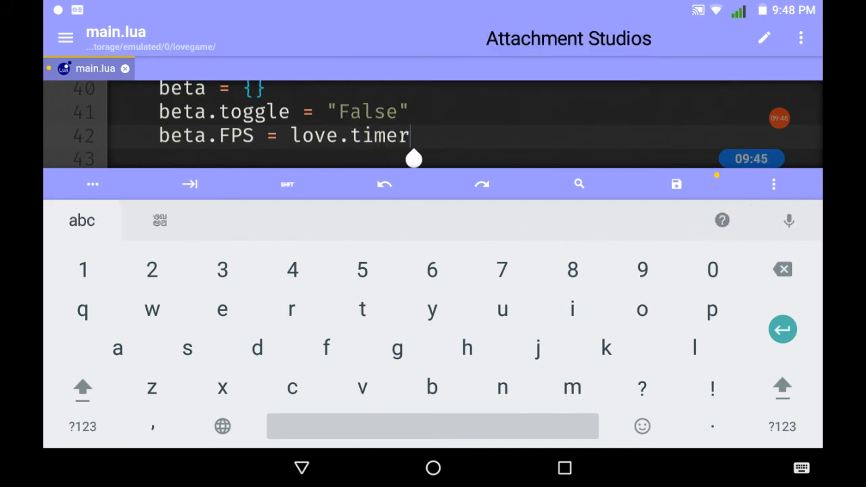
pyautogui.write('.get')
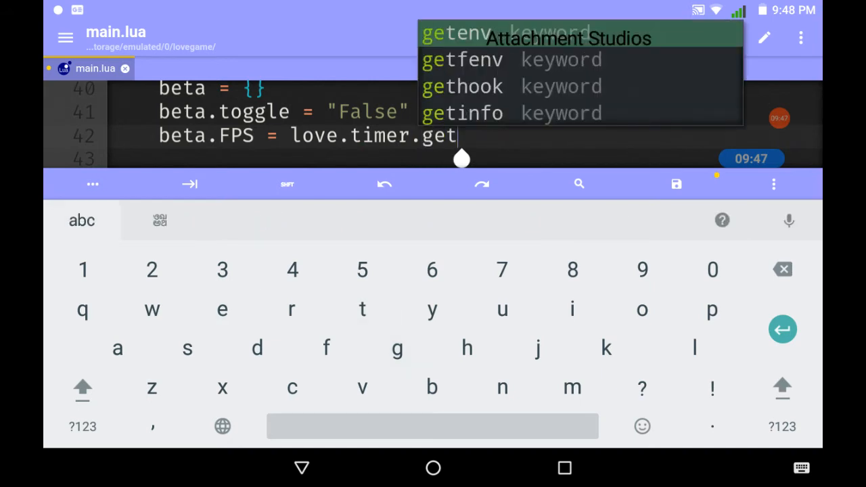
pyautogui.write('FPS')
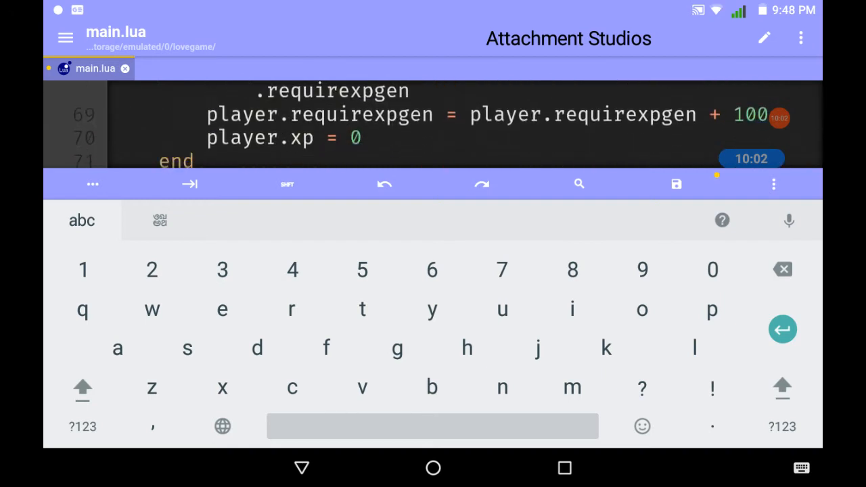
# Append a -- beta comment and beta.FPS = love.timer.getFPS() to the end of love.update.
pyautogui.scroll(-3)
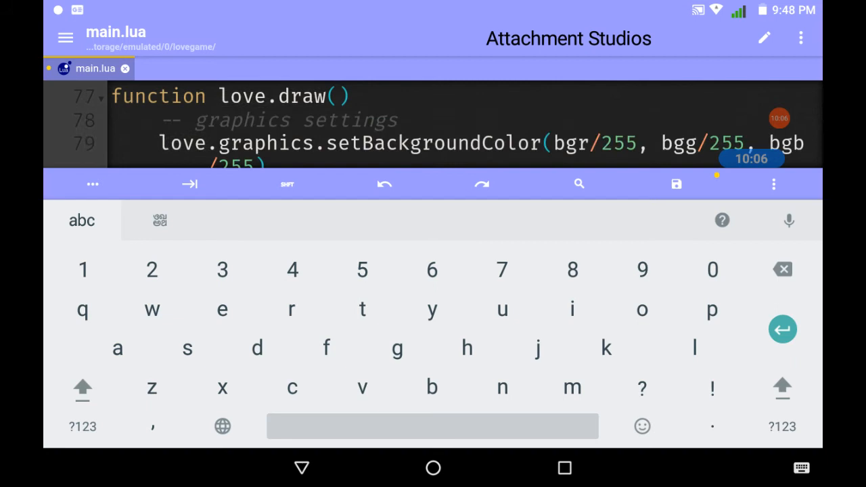
pyautogui.scroll(-3)
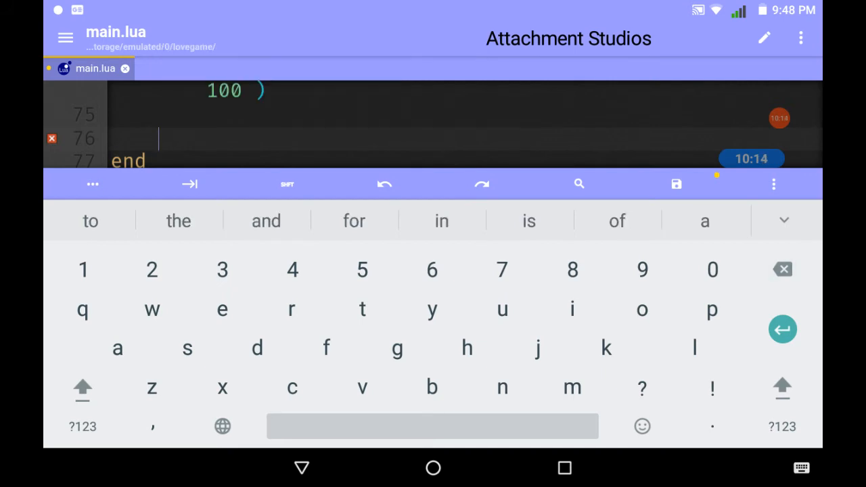
pyautogui.click(84, 427)
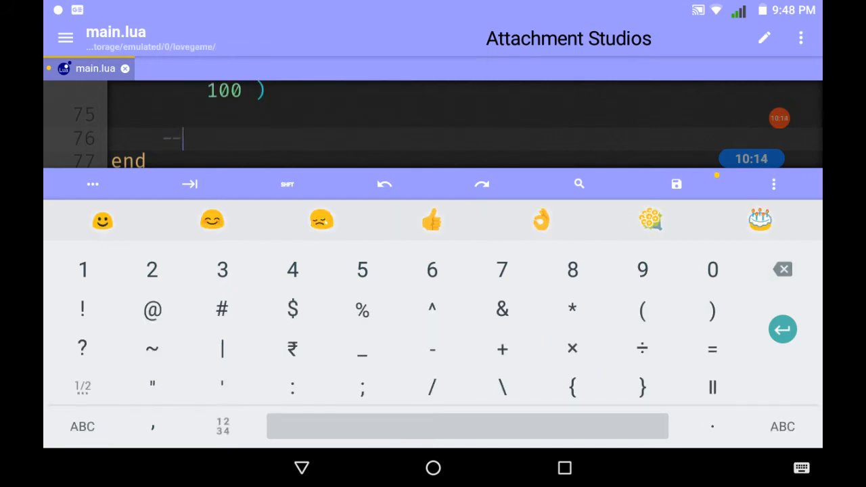
pyautogui.write('bet')
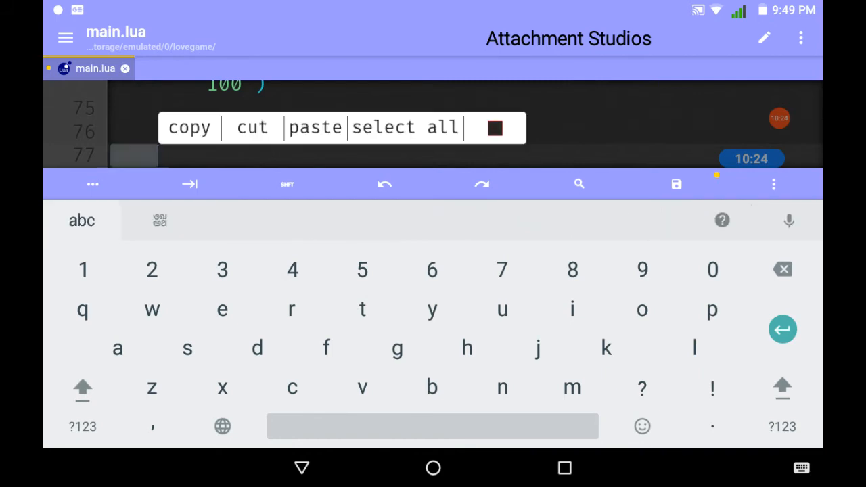
pyautogui.write('imer.getFPS(')
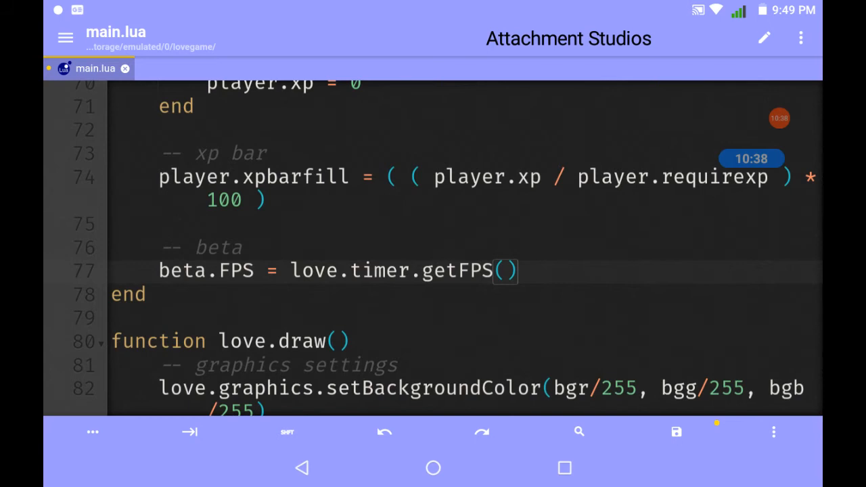
pyautogui.scroll(-3)
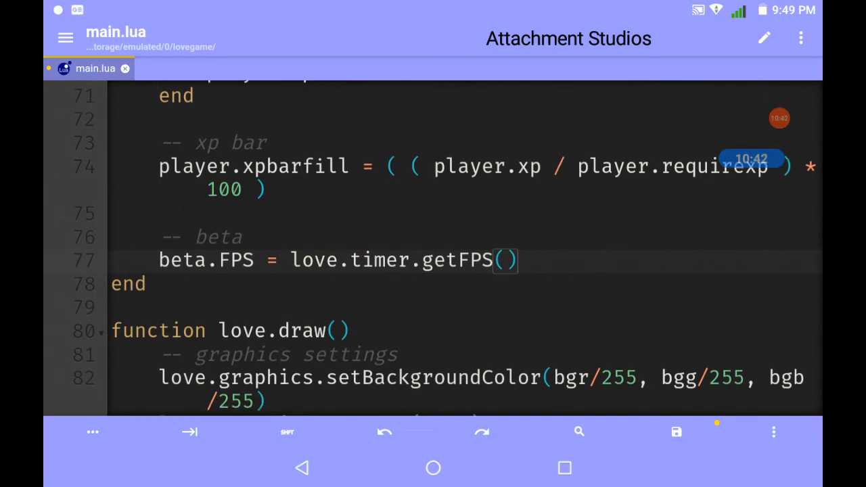
pyautogui.scroll(-3)
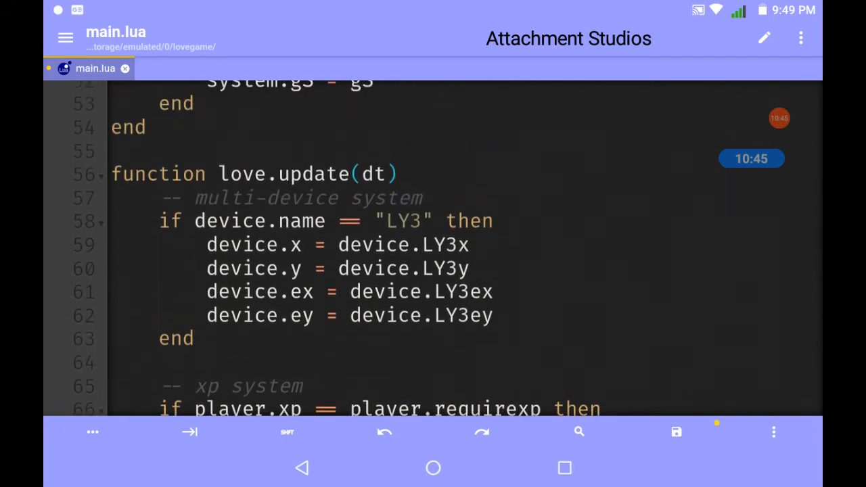
pyautogui.scroll(-3)
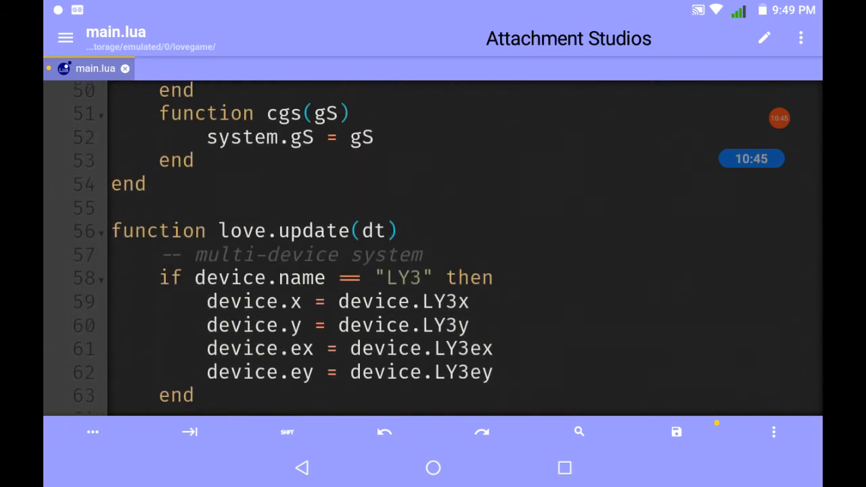
pyautogui.scroll(3)
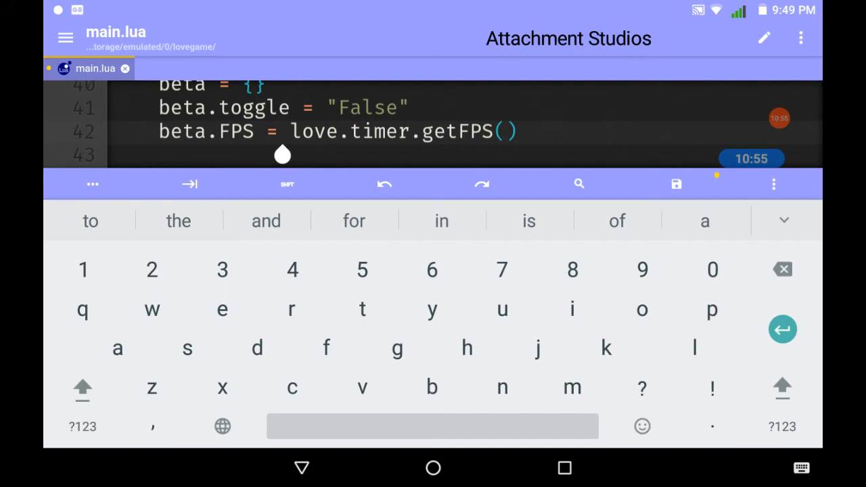
# Insert the "FPS:".. prefix before love.timer in the beta.FPS lines of love.load and love.update.
pyautogui.click(81, 426)
pyautogui.write('"FPS:"..')
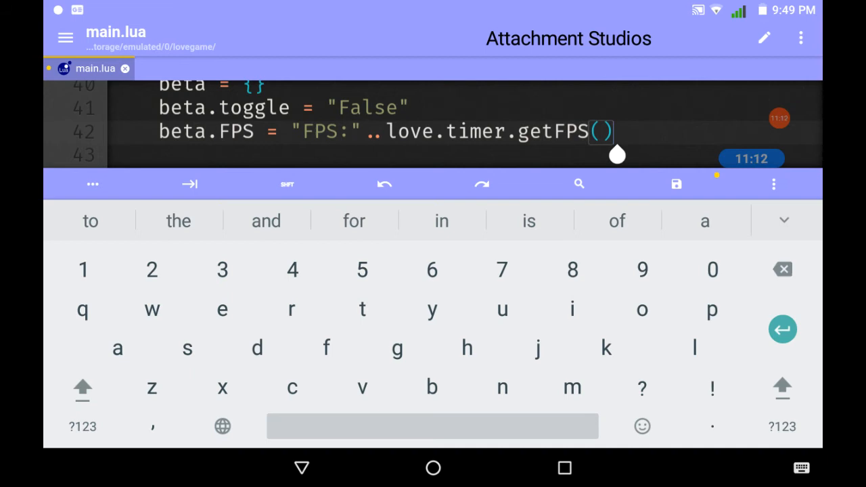
pyautogui.scroll(-3)
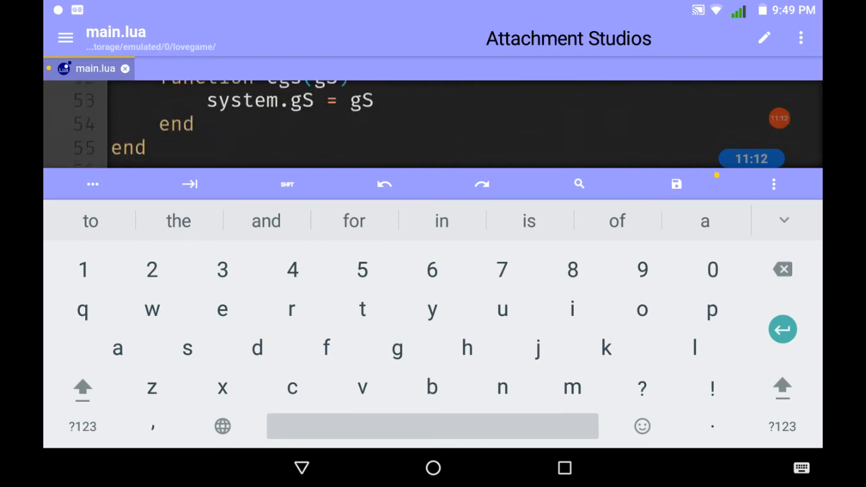
pyautogui.scroll(-3)
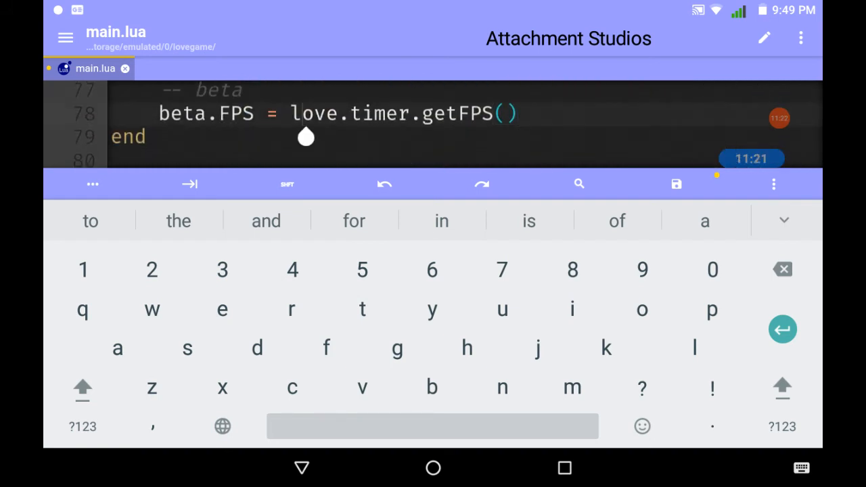
pyautogui.click(79, 427)
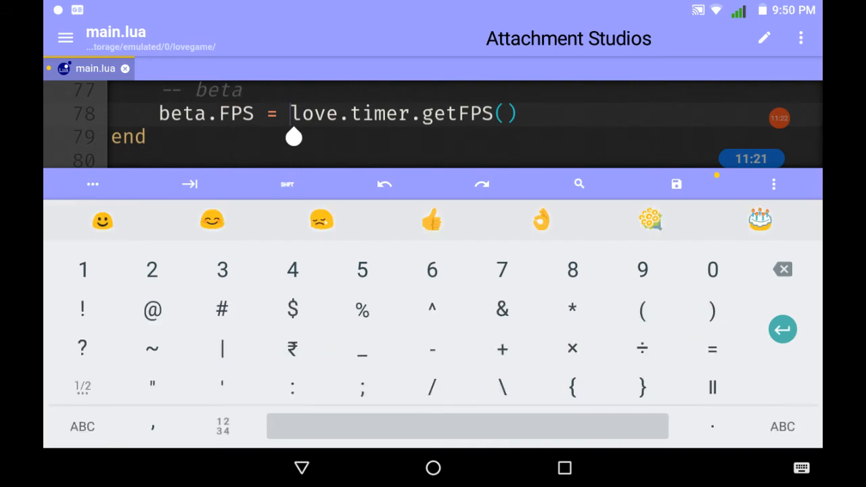
pyautogui.write('"')
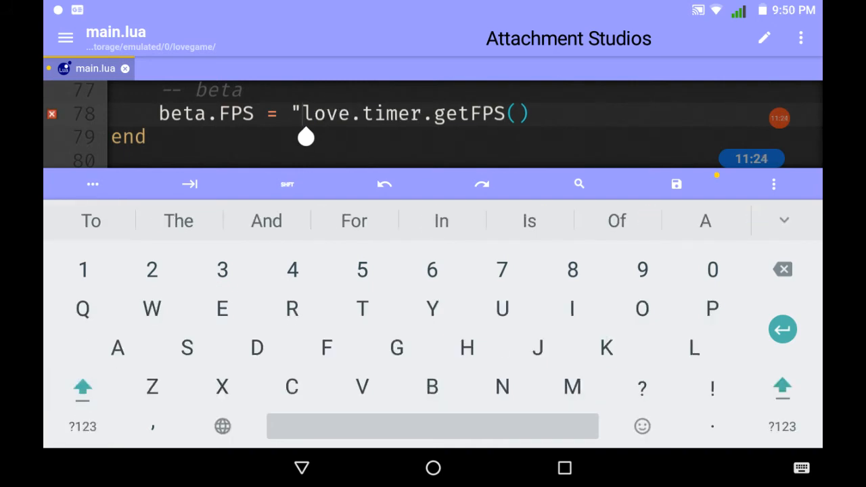
pyautogui.write('FP')
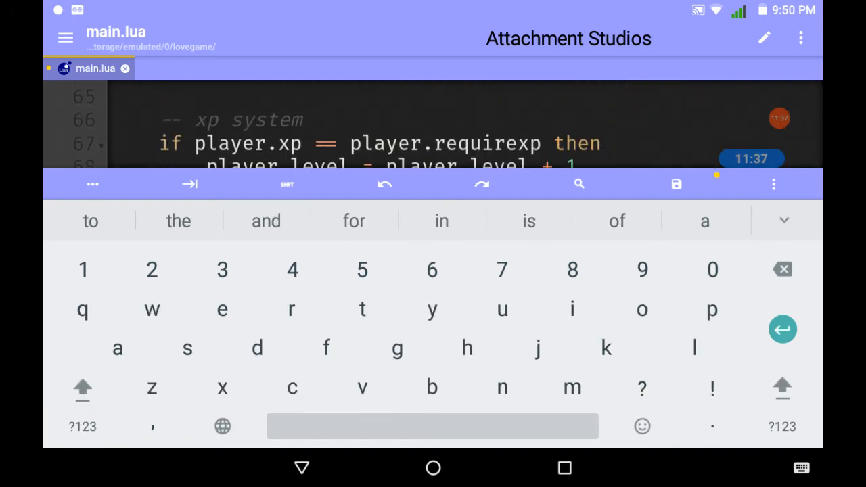
pyautogui.scroll(-3)
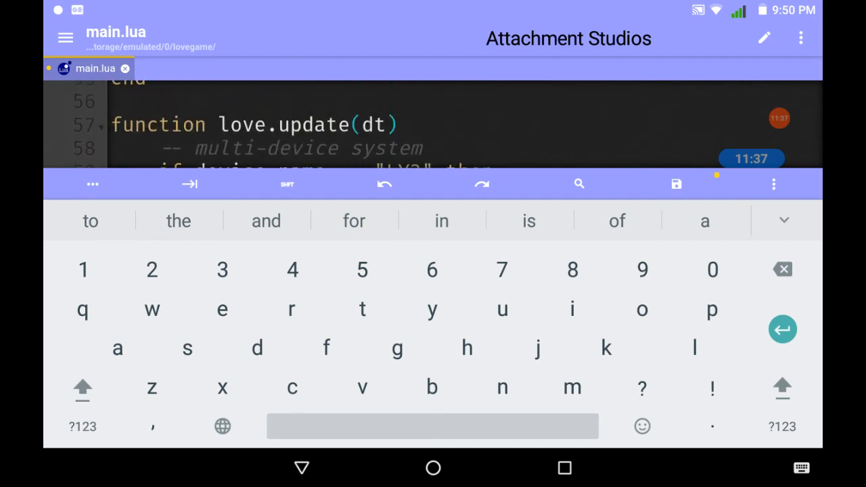
pyautogui.scroll(-3)
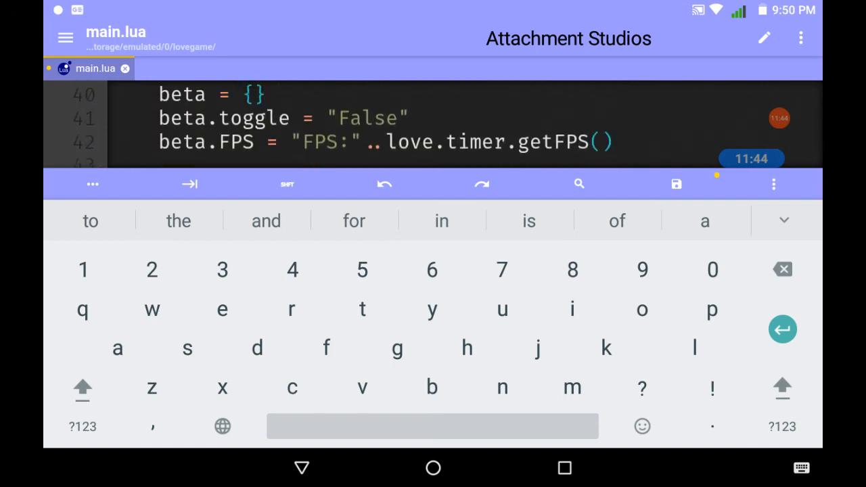
# On a new line, set beta.dx = "DX:"..device.ex.
pyautogui.press('Enter')
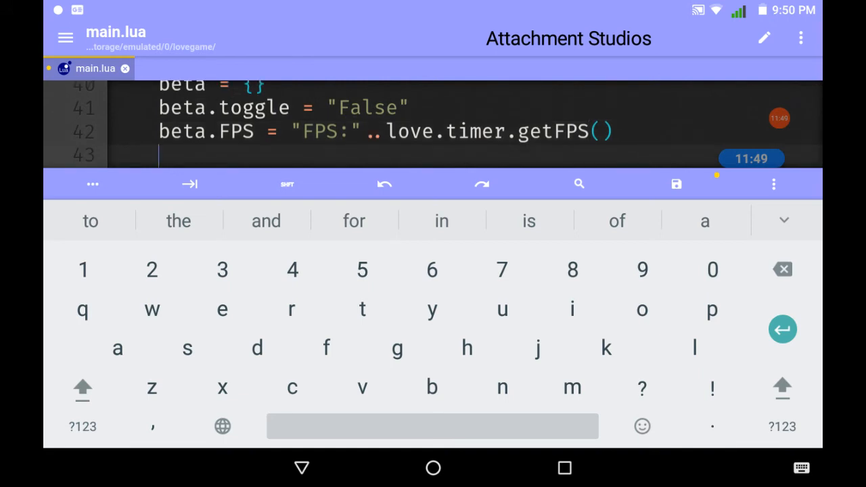
pyautogui.write('beta')
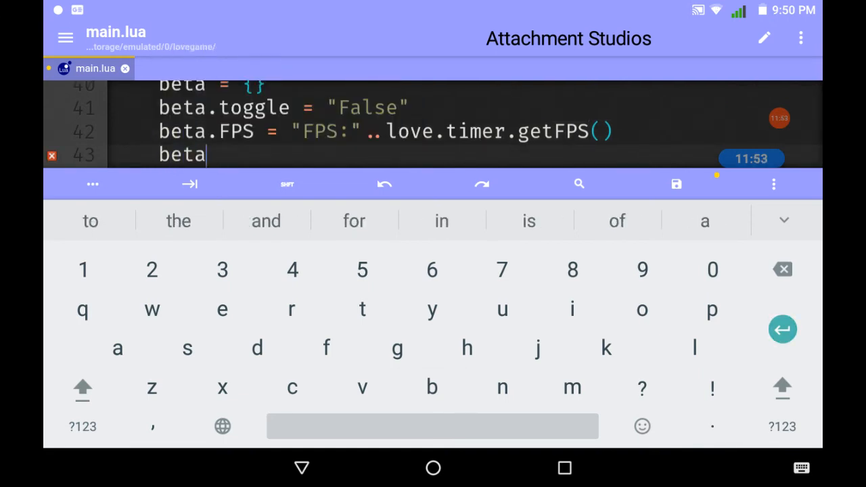
pyautogui.write('.')
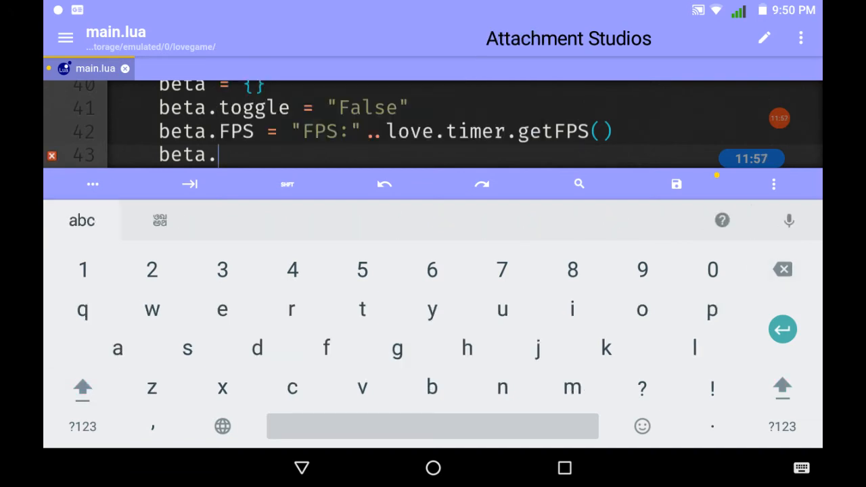
pyautogui.write('dx')
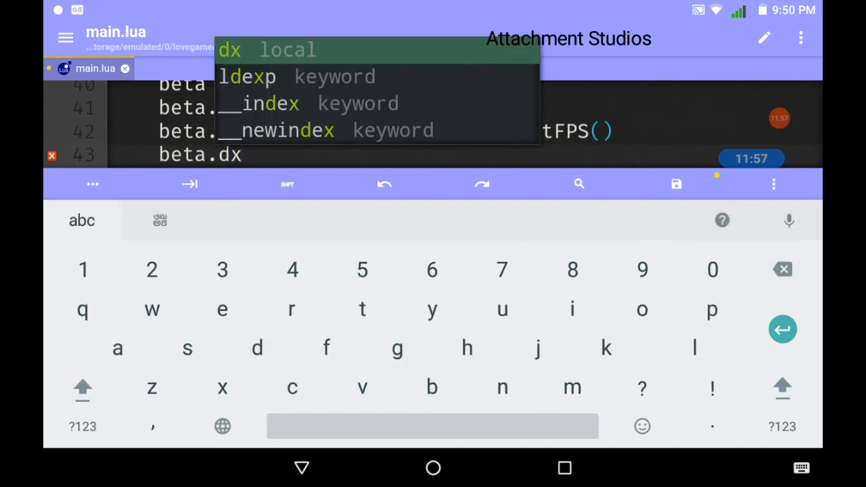
pyautogui.click(81, 426)
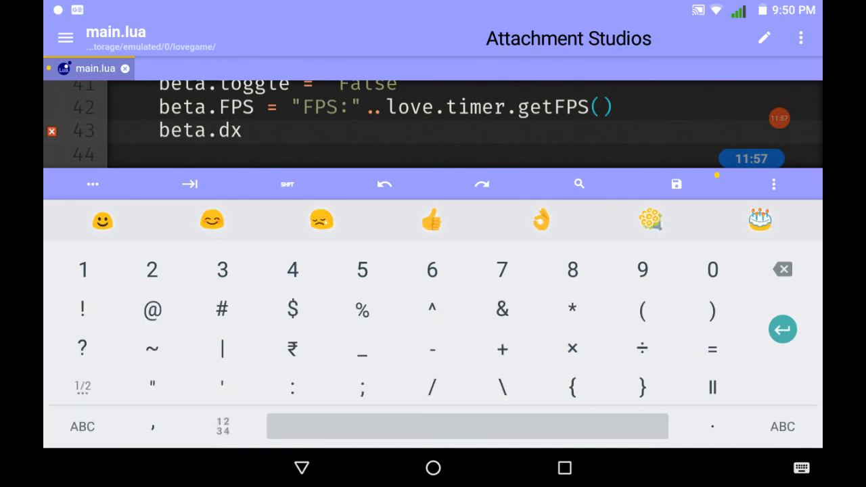
pyautogui.write('=')
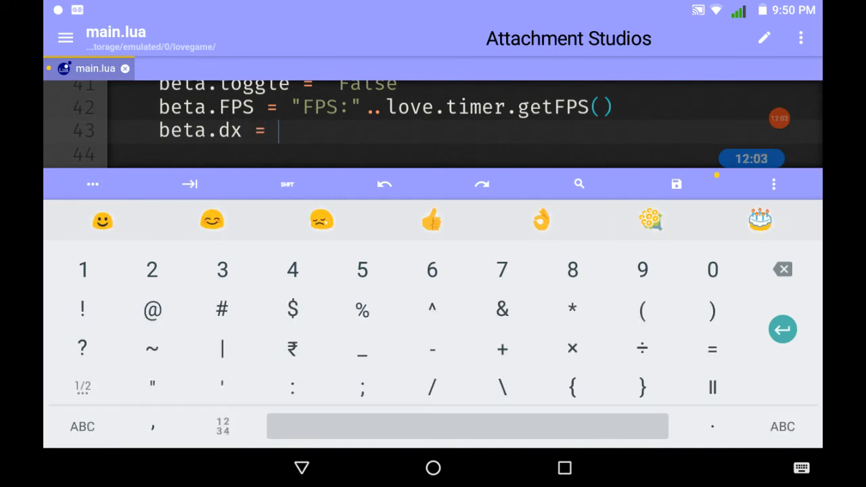
pyautogui.write('"DX:')
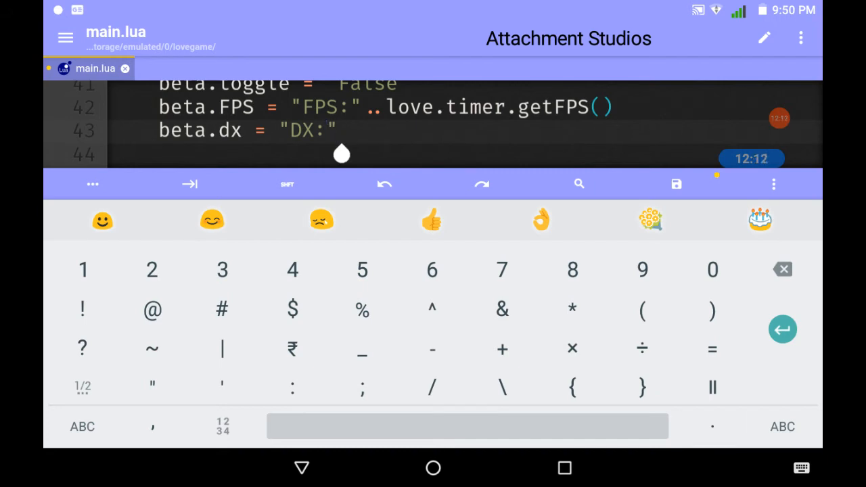
pyautogui.write('..')
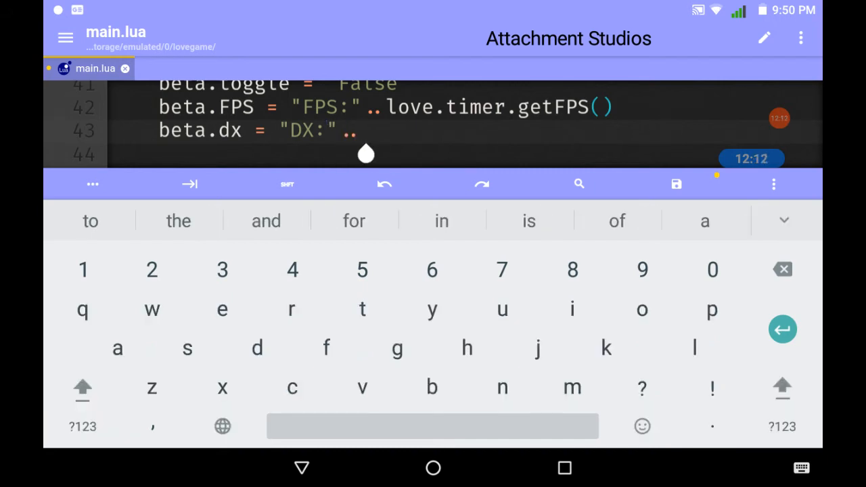
pyautogui.write('DX')
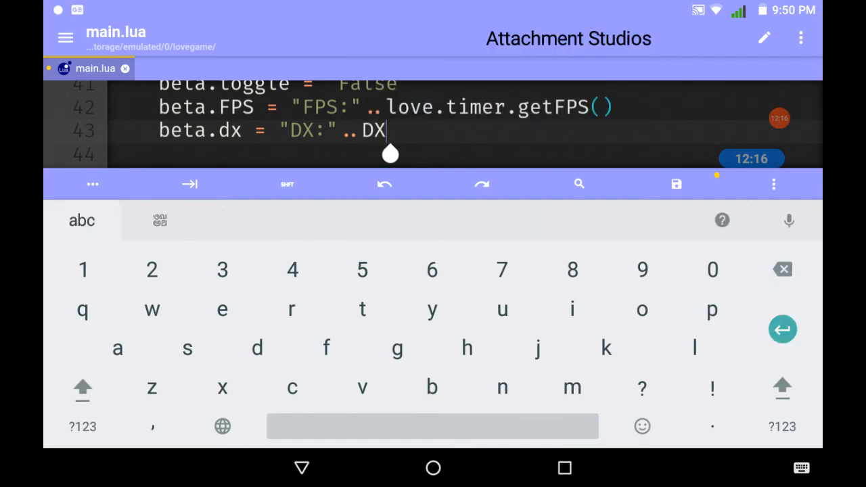
pyautogui.write('device.ex')
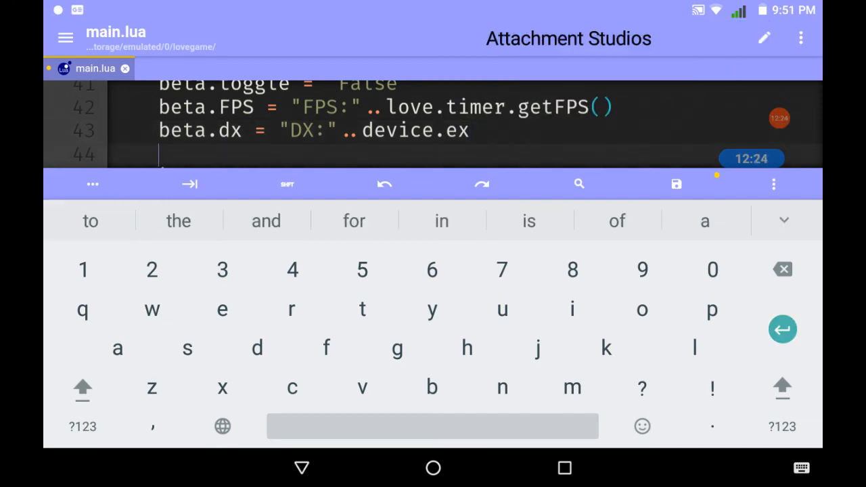
# Below it, set beta.dy = "DY:"..device.ey using the autocomplete suggestion.
pyautogui.write('beta')
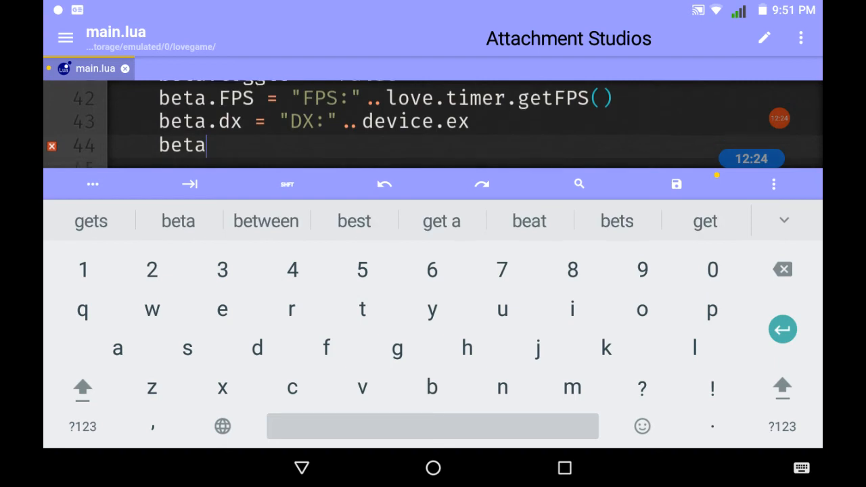
pyautogui.write('.dy = ""')
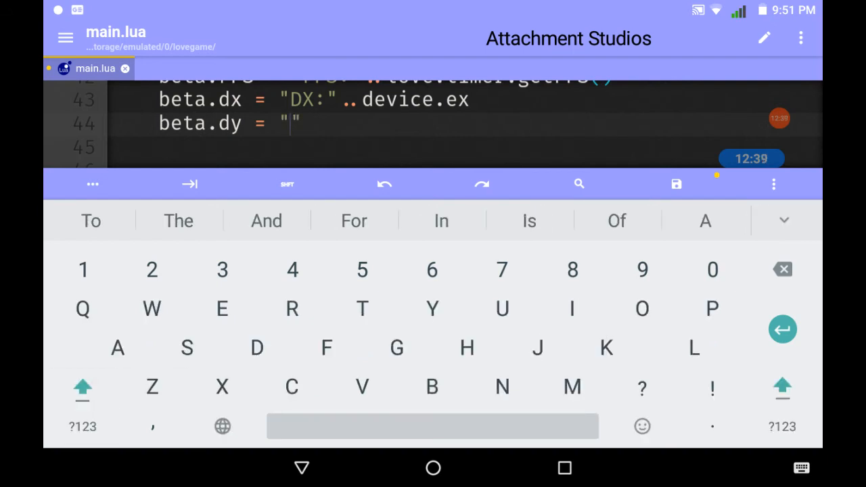
pyautogui.write('DY:')
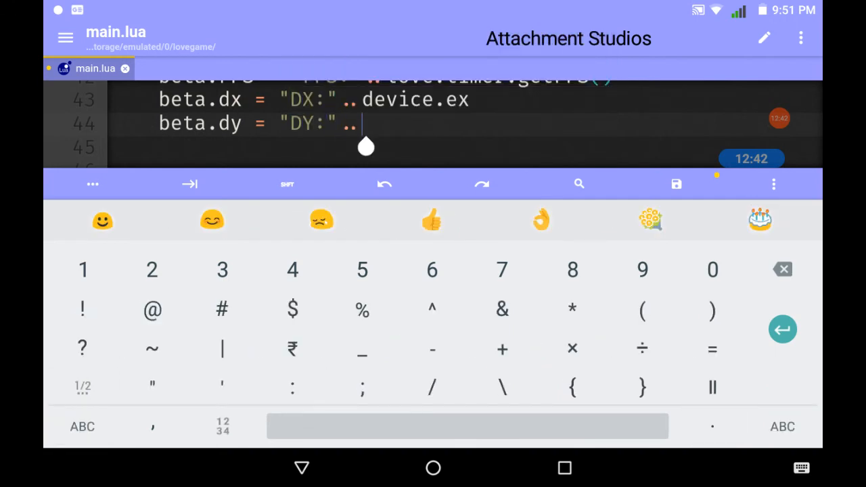
pyautogui.click(83, 426)
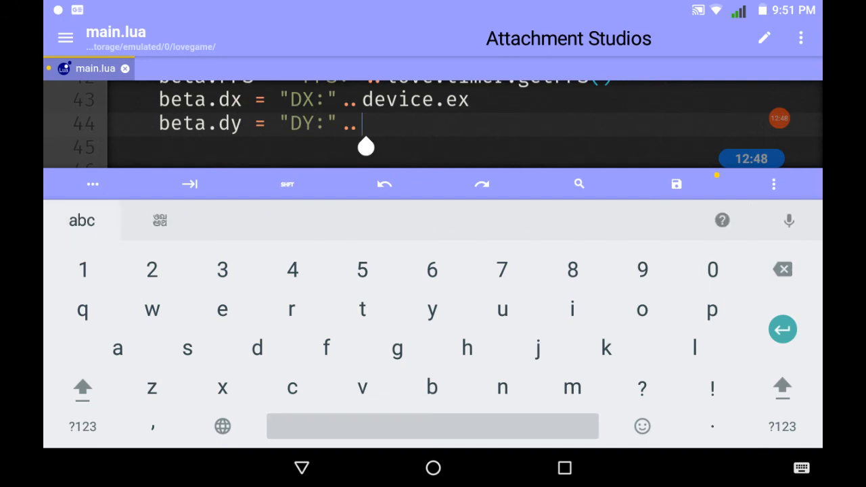
pyautogui.write('DY')
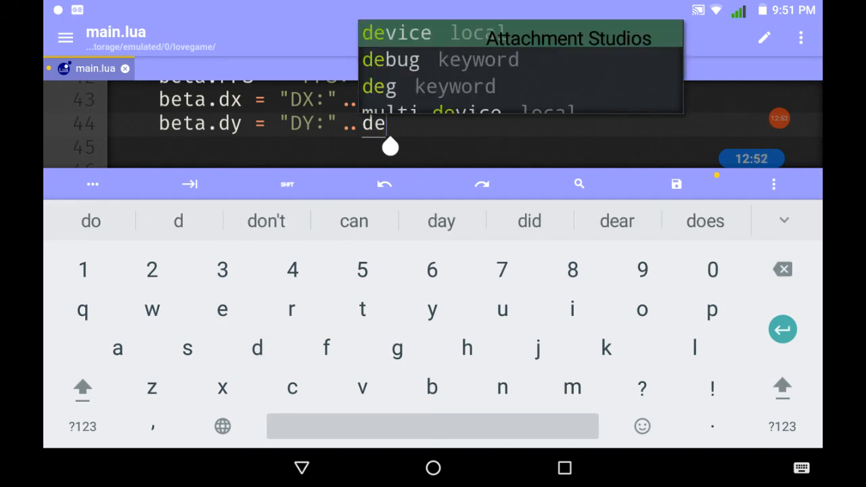
pyautogui.click(396, 32)
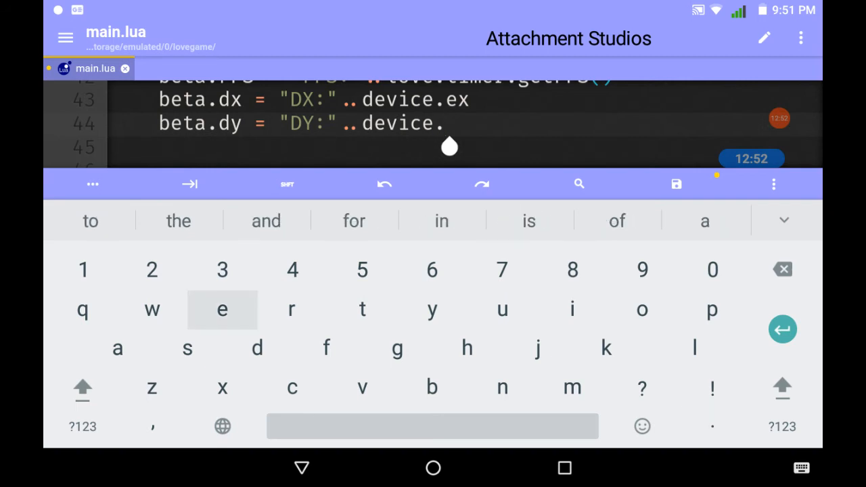
pyautogui.write('y')
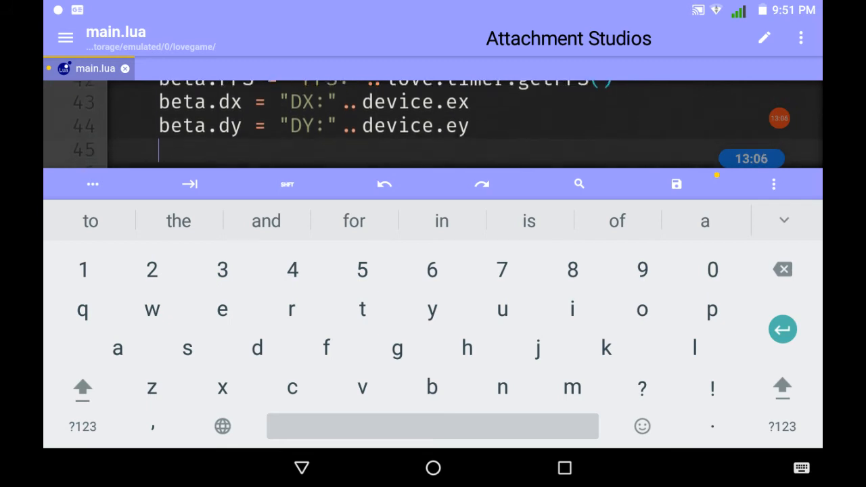
# Type beta.name = device.name on line 45.
pyautogui.write('beta')
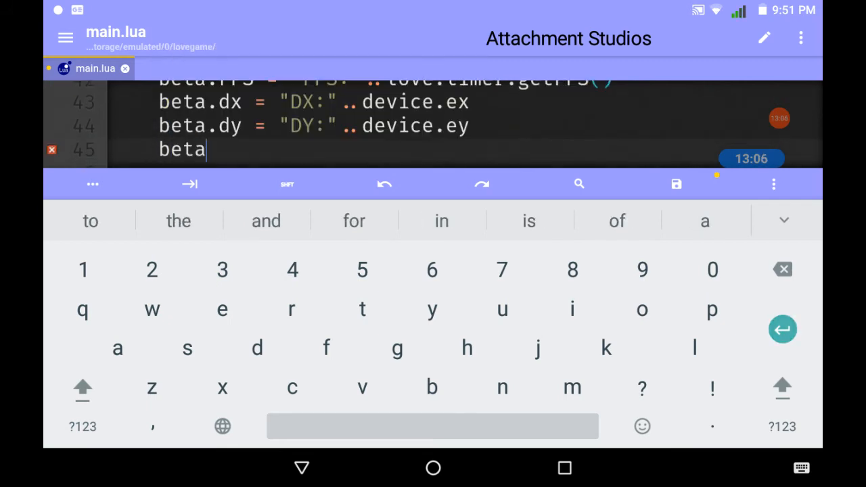
pyautogui.write('.name =')
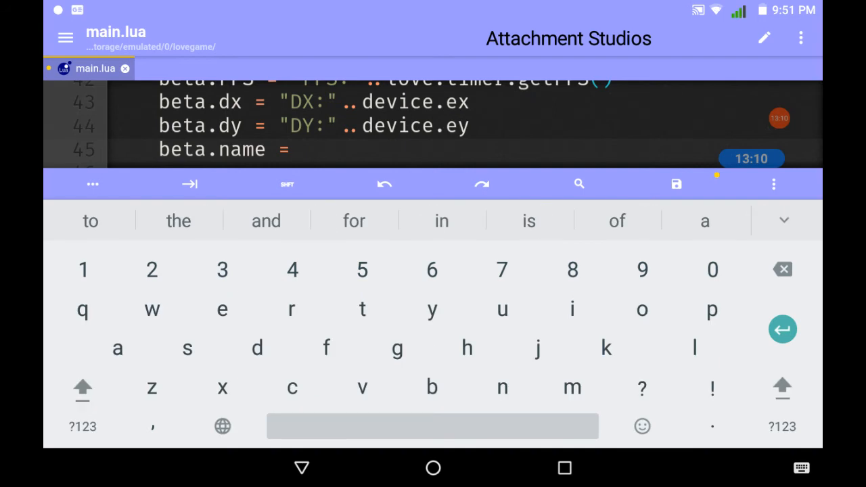
pyautogui.write('d')
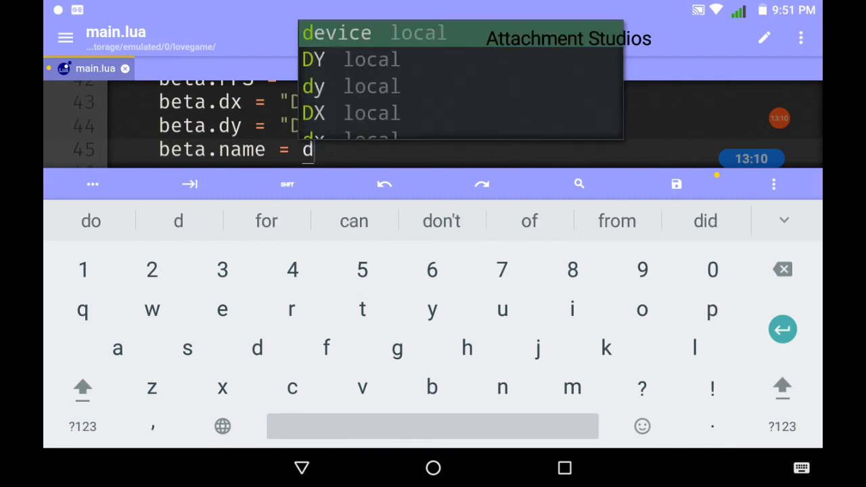
pyautogui.write('evice.n')
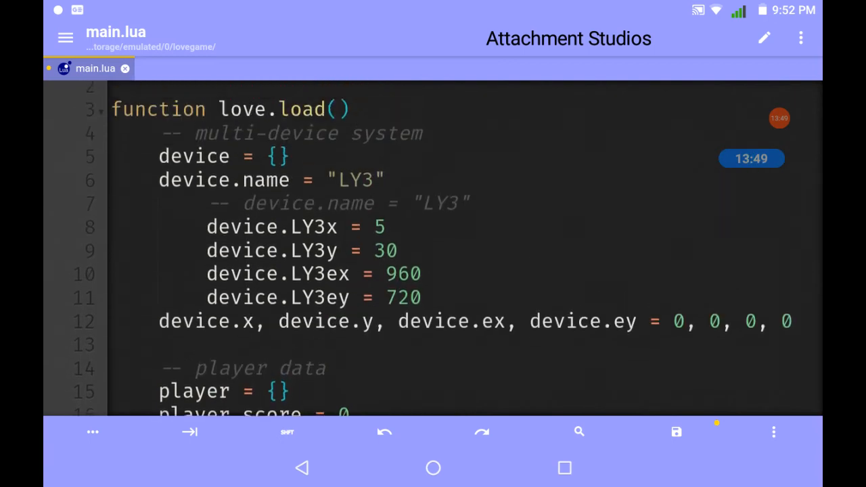
pyautogui.scroll(-3)
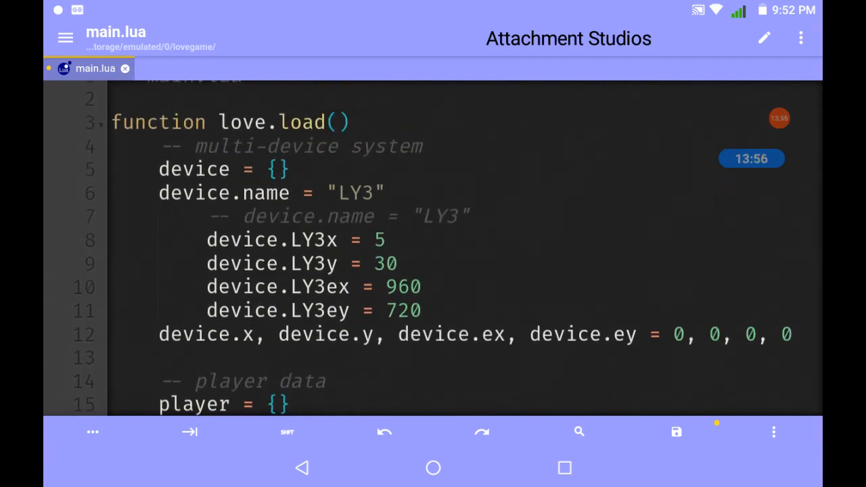
pyautogui.scroll(-3)
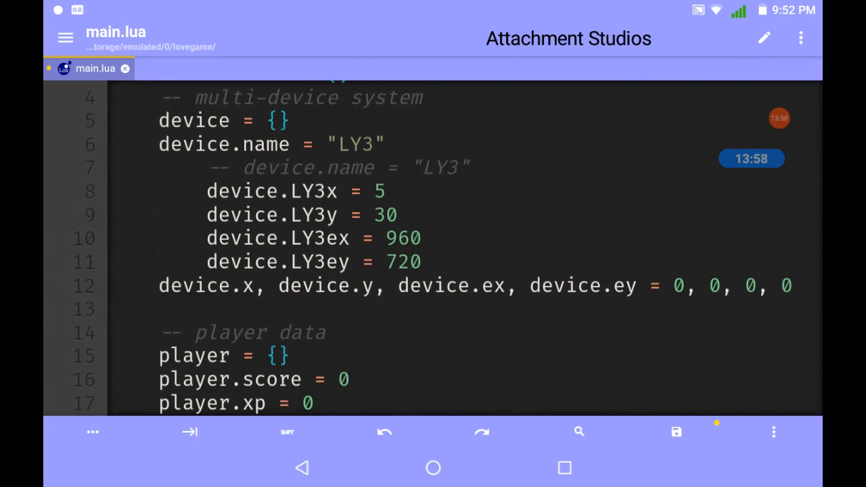
pyautogui.scroll(-3)
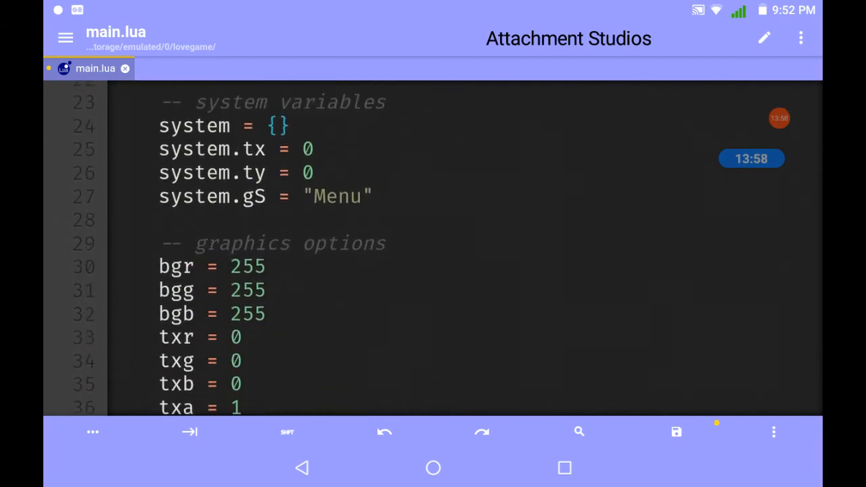
pyautogui.scroll(-3)
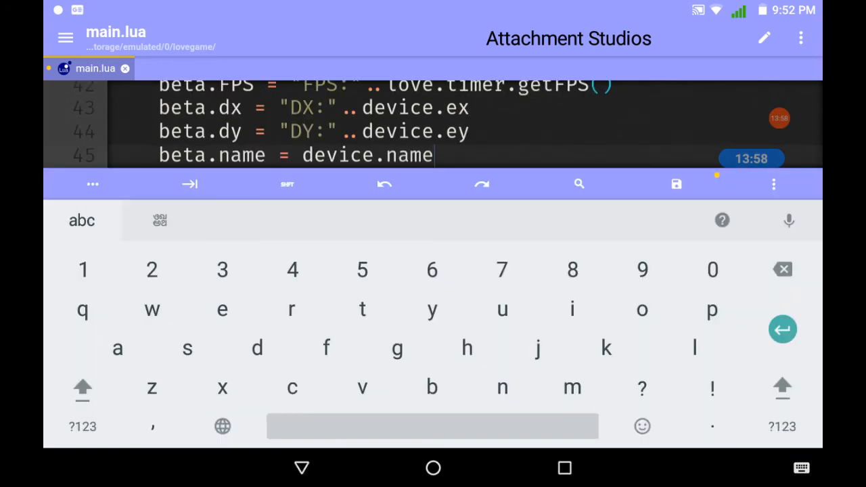
# Start line 46 with the assignment targets beta.pid, beta.bi.
pyautogui.write('beta.p')
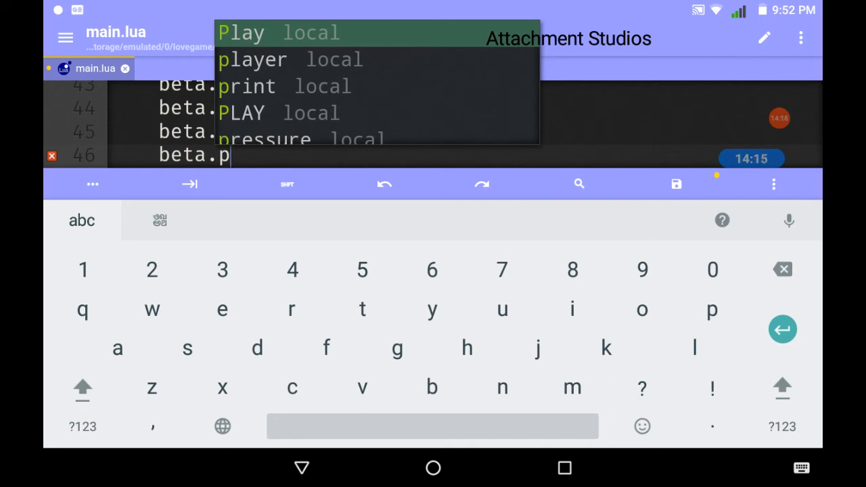
pyautogui.write('in')
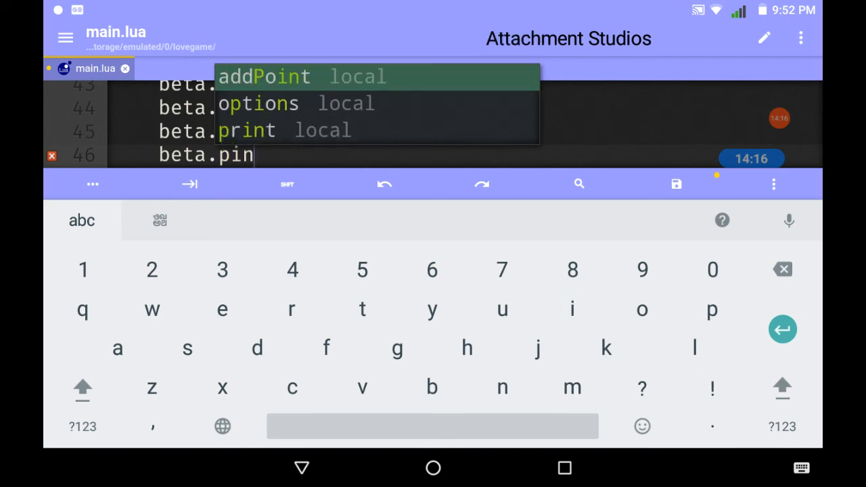
pyautogui.write('f')
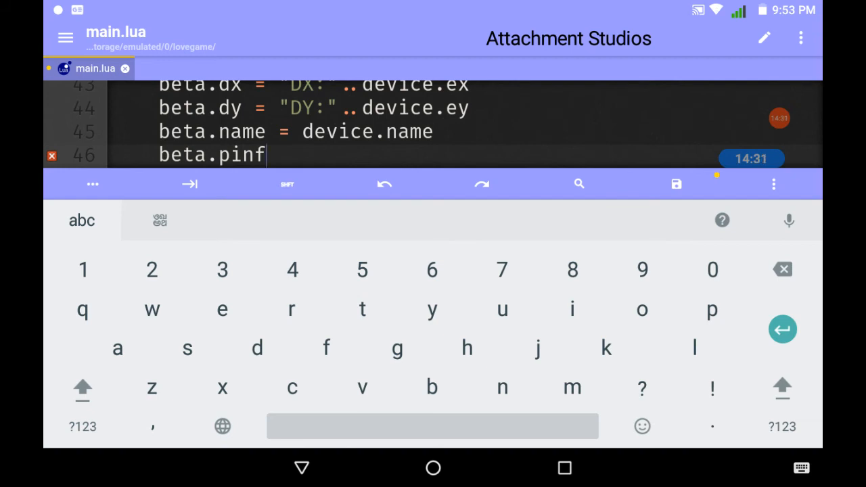
pyautogui.press('Backspace')
pyautogui.write('1')
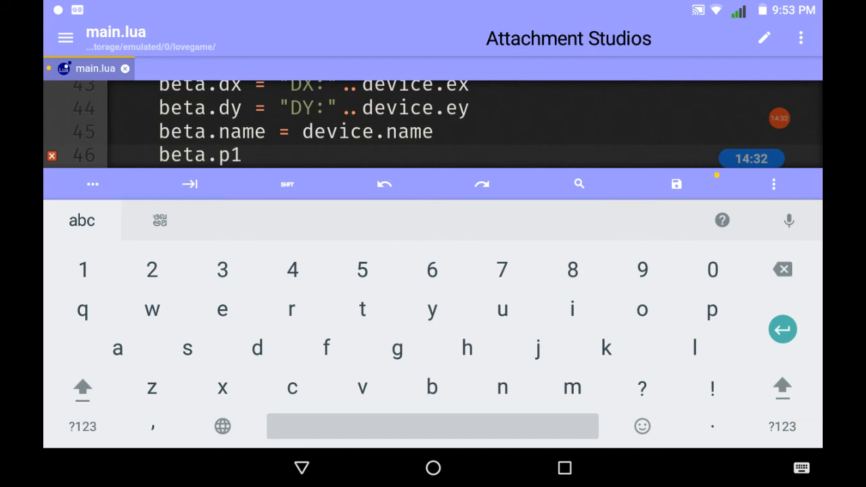
pyautogui.write(',')
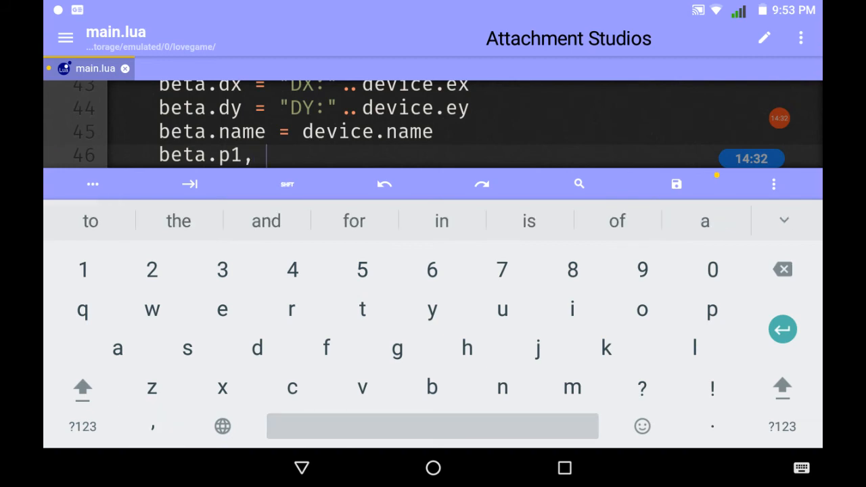
pyautogui.write('beta.')
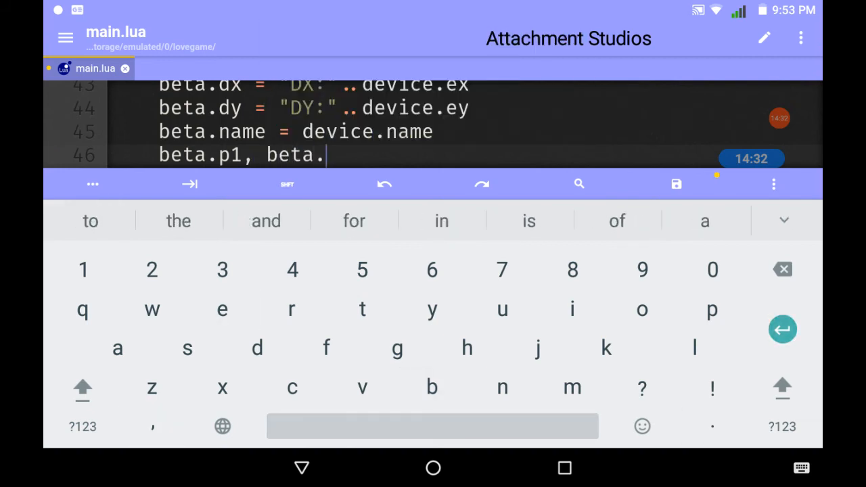
pyautogui.write('p')
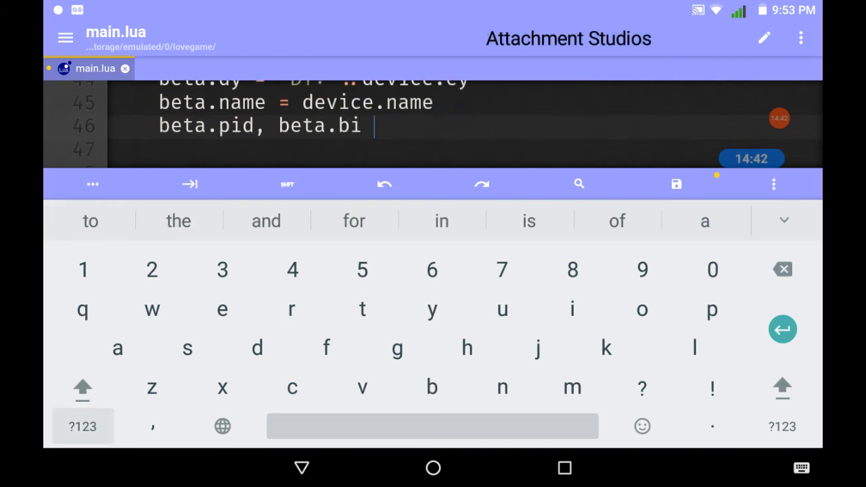
# Assign them from love.system.getPowerInf() and hide the keyboard.
pyautogui.write('=')
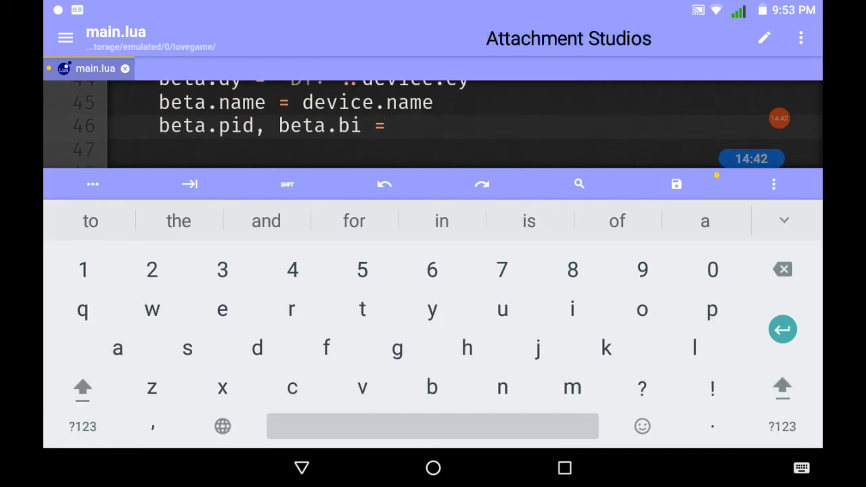
pyautogui.write('love.')
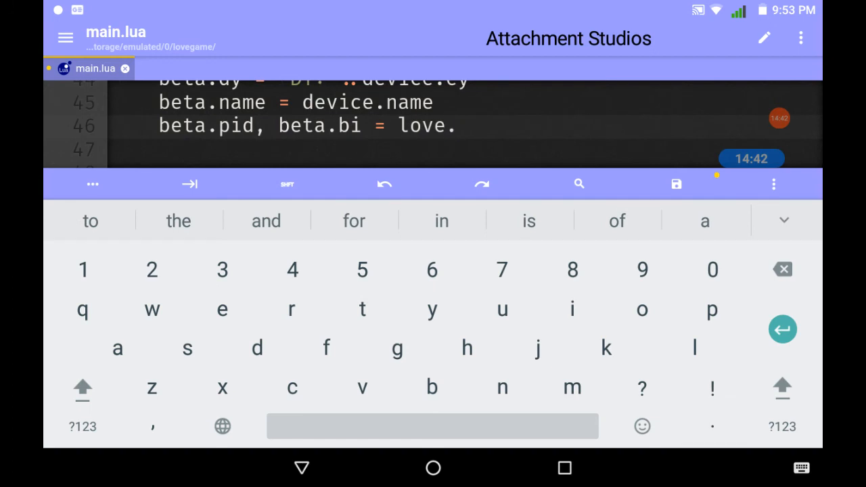
pyautogui.write('system.g')
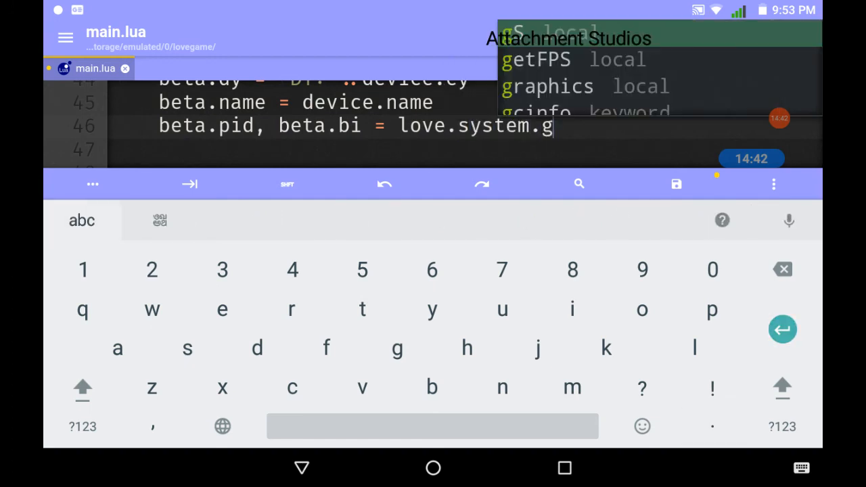
pyautogui.write('e')
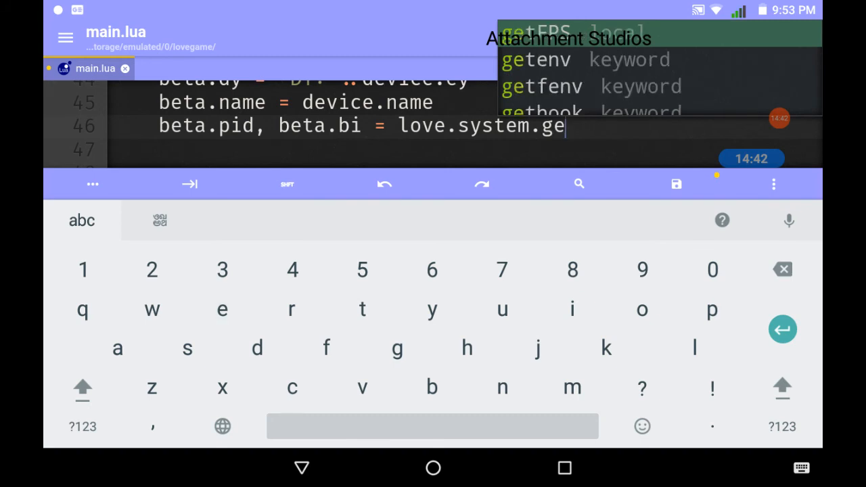
pyautogui.write('tPo')
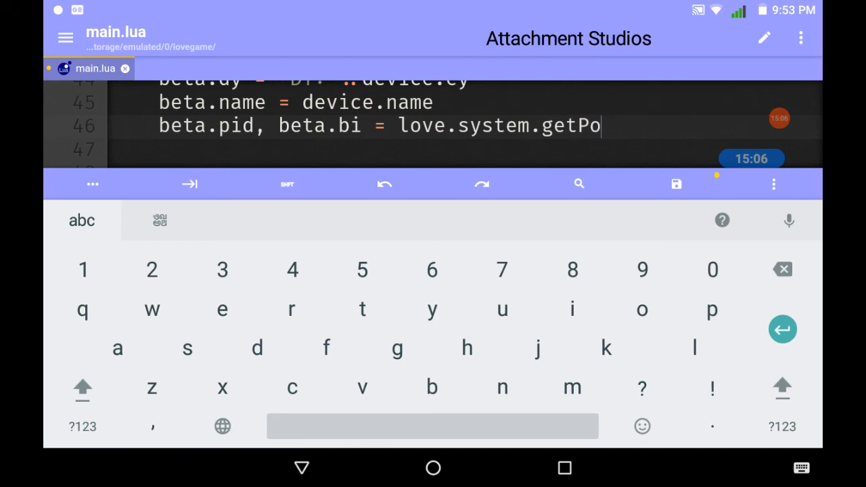
pyautogui.write('werInf')
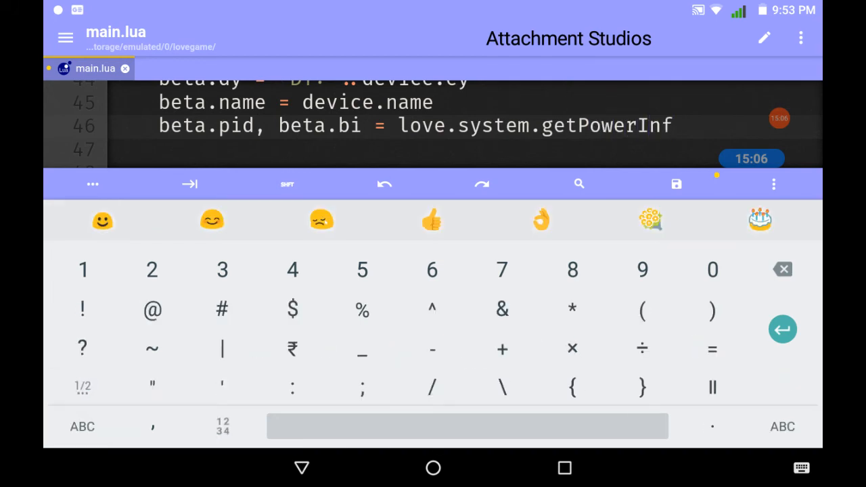
pyautogui.scroll(-3)
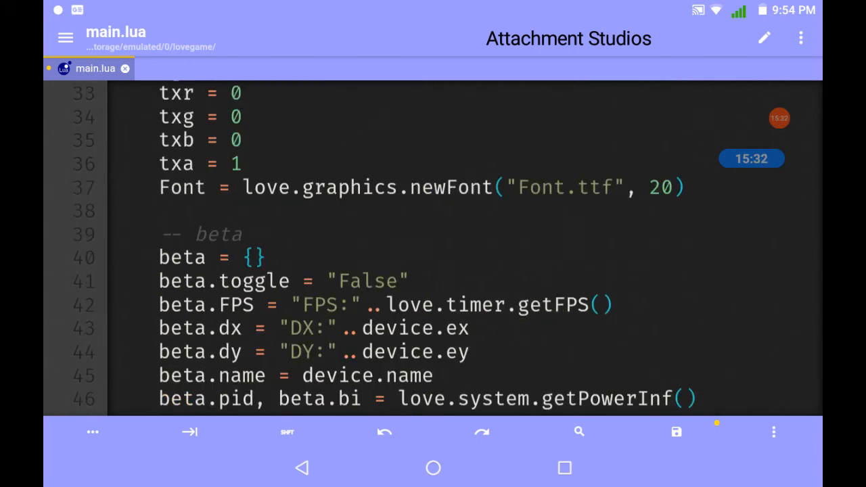
# Correct line 46 to love.system.getPowerInfo() and save main.lua.
pyautogui.click(675, 430)
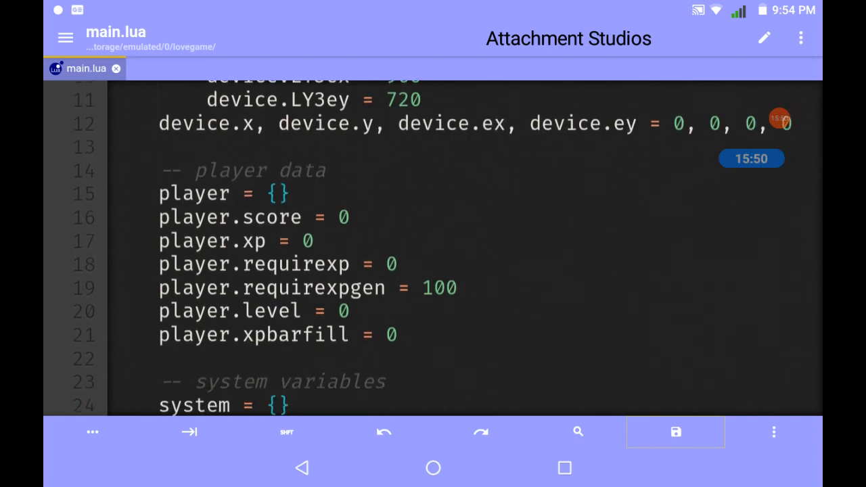
pyautogui.scroll(-3)
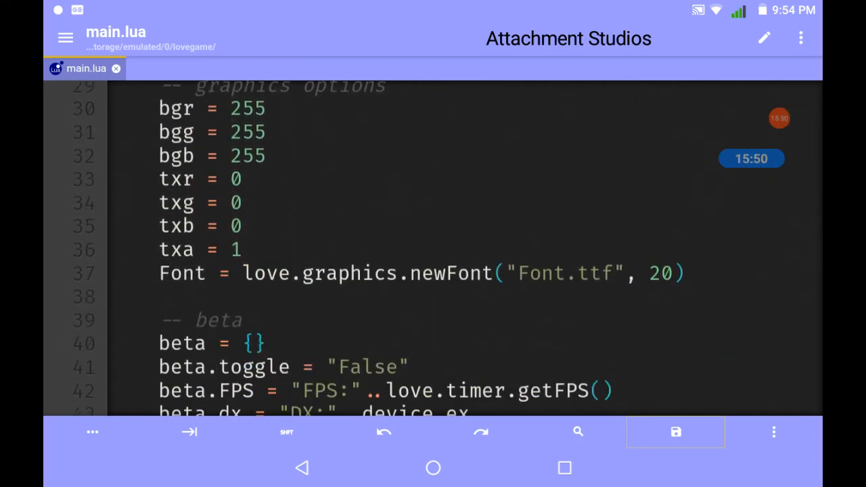
pyautogui.scroll(-3)
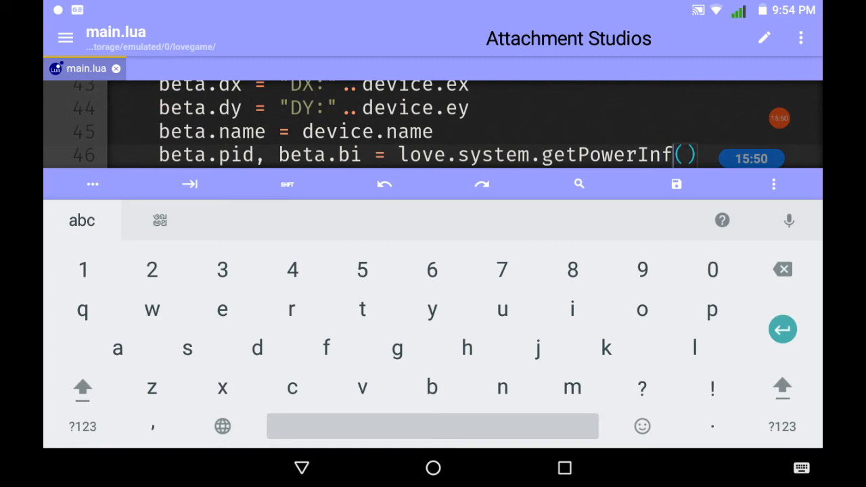
pyautogui.click(676, 184)
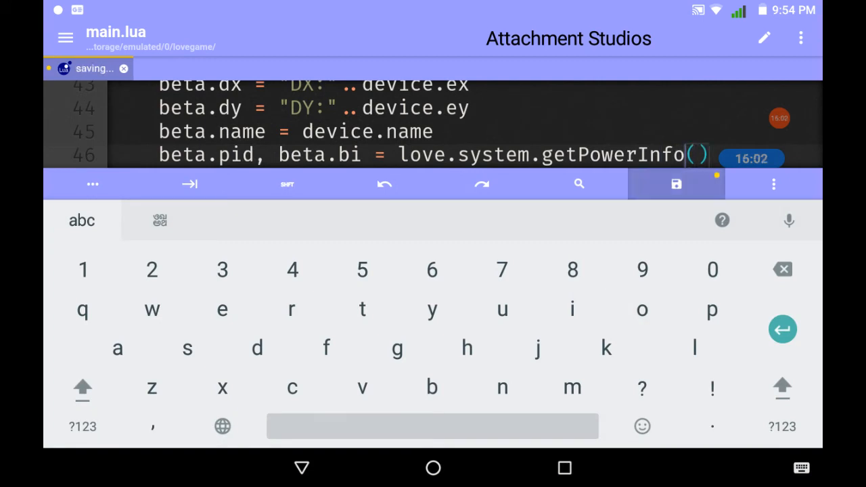
pyautogui.click(676, 184)
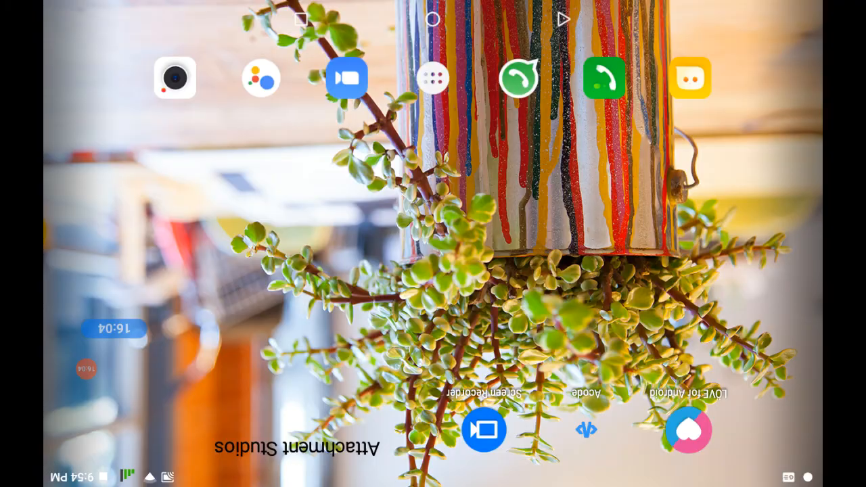
# Reopen Dcoder from the home screen to show main.lua again.
pyautogui.click(688, 429)
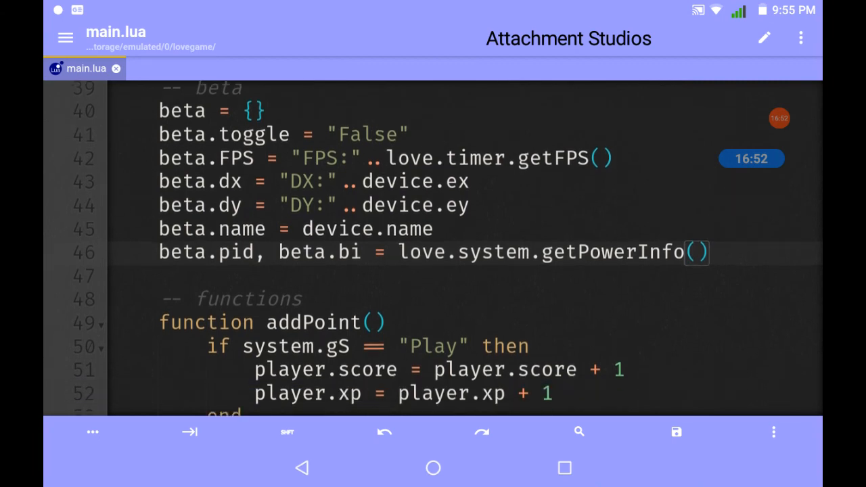
pyautogui.scroll(-3)
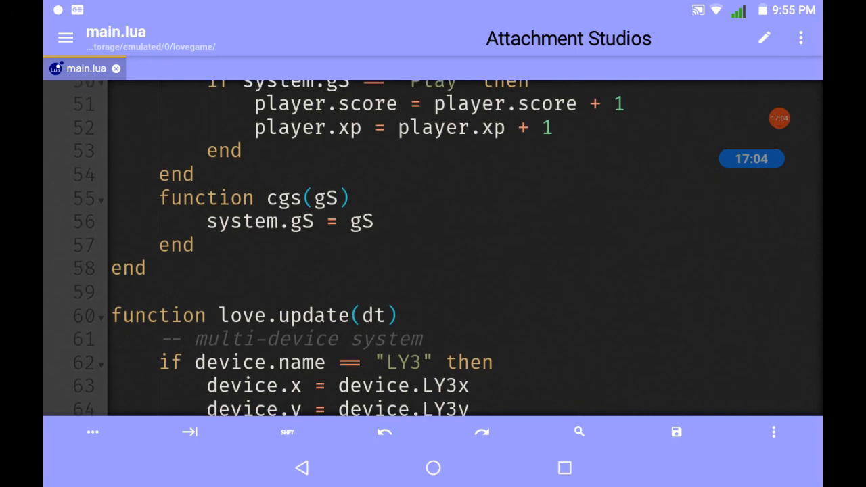
pyautogui.scroll(-3)
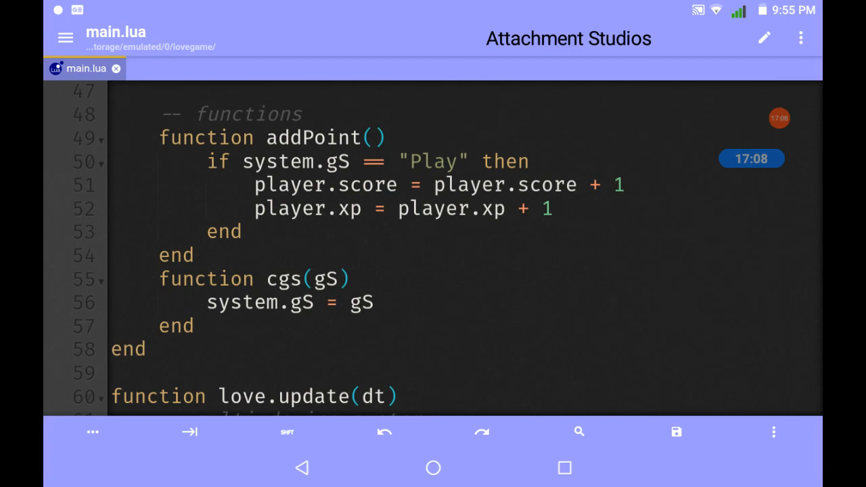
pyautogui.scroll(-3)
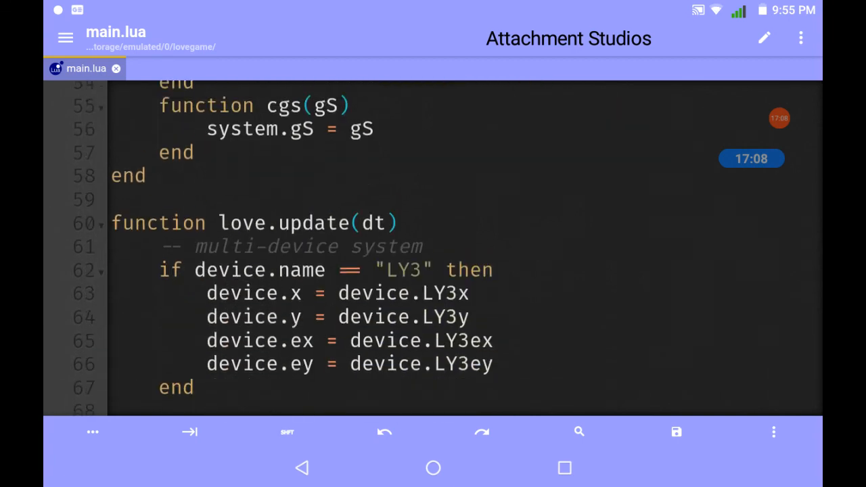
pyautogui.scroll(-3)
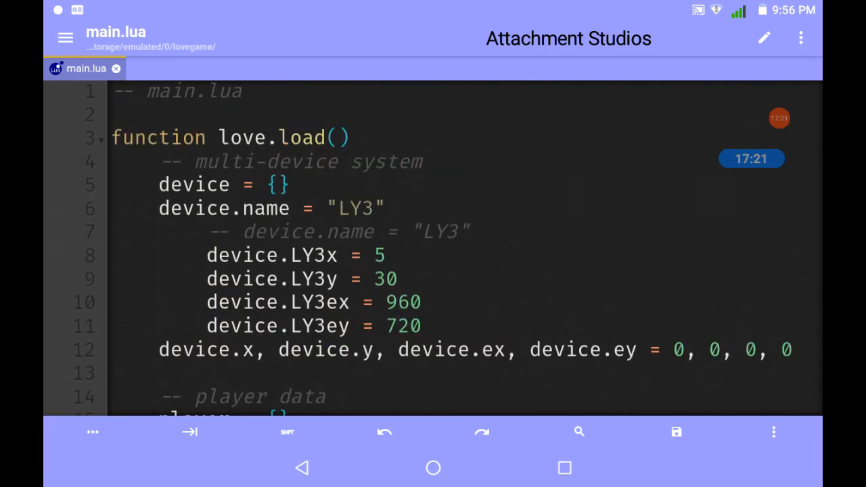
pyautogui.scroll(-3)
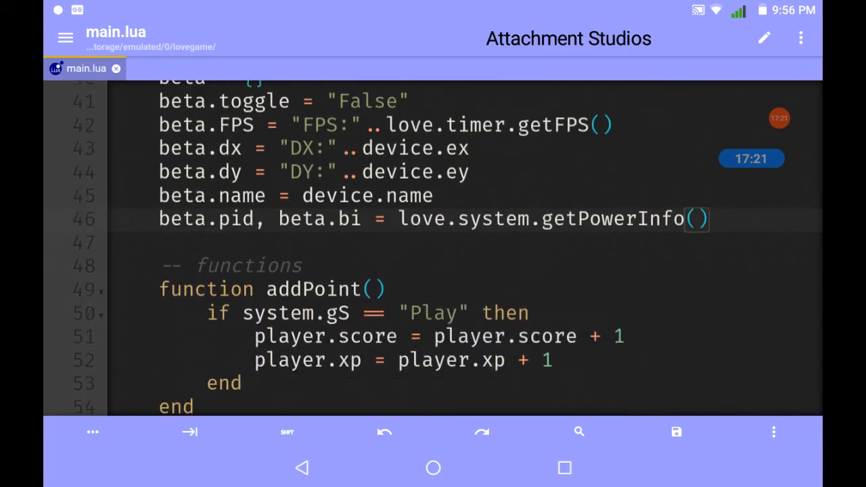
pyautogui.scroll(-3)
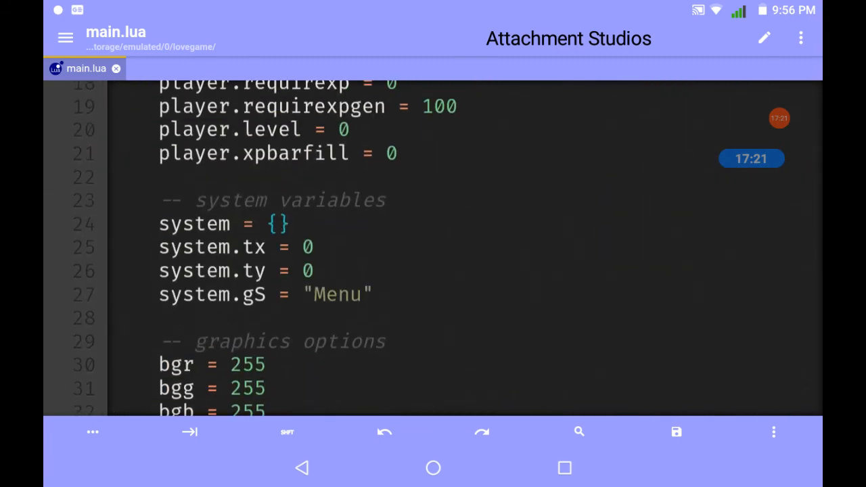
pyautogui.scroll(3)
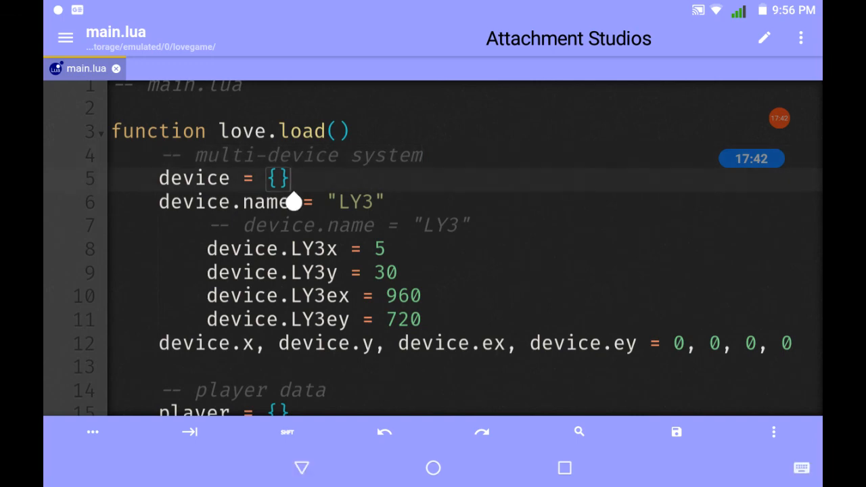
pyautogui.click(294, 202)
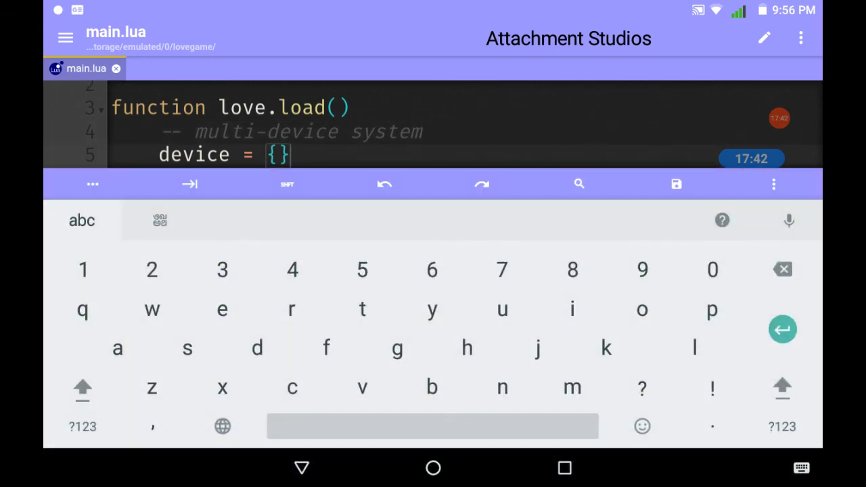